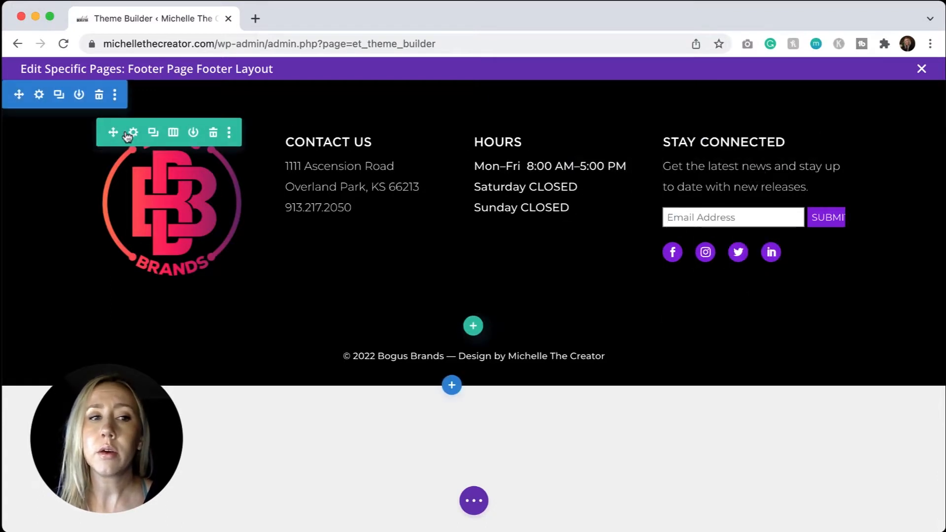
{"action": "mouse_move", "coordinate": [133, 132]}
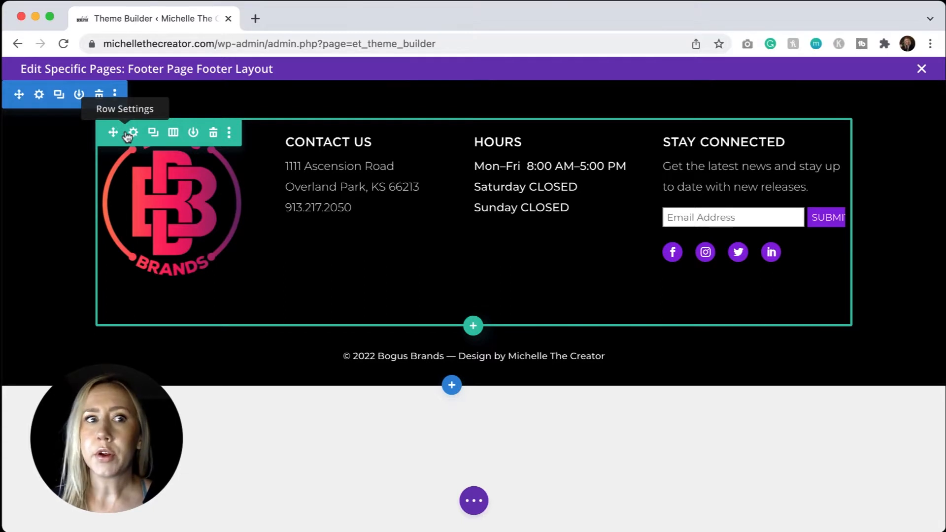
{"action": "mouse_move", "coordinate": [99, 99]}
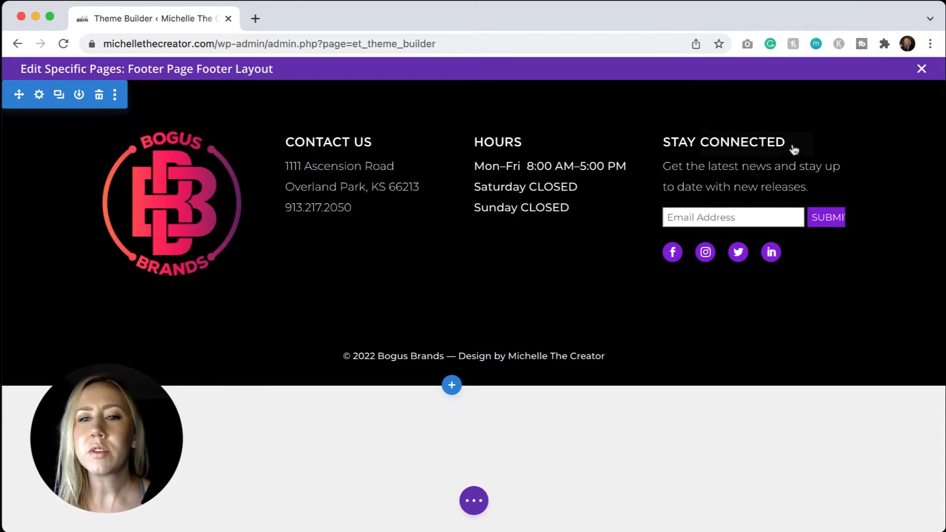
Step: Insert an empty four-column row below the footer content, dismissing the module picker
{"action": "left_click", "coordinate": [171, 199]}
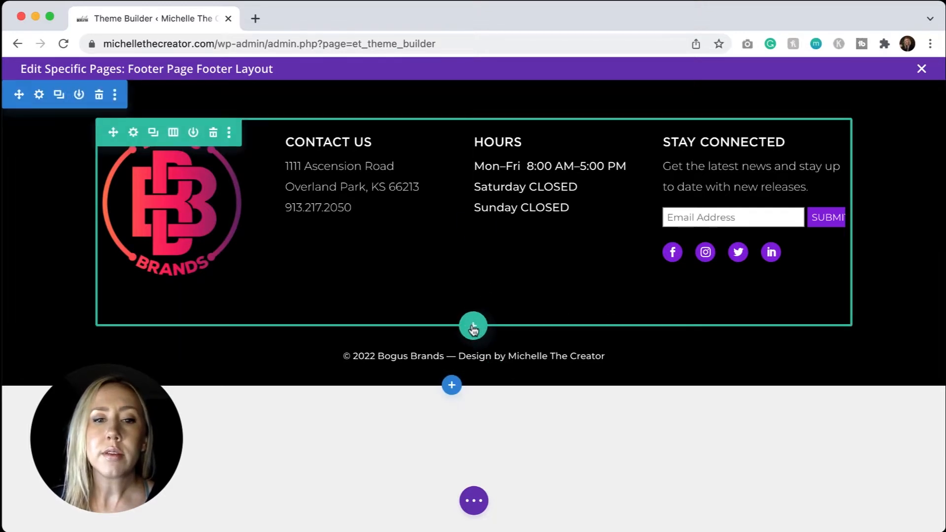
{"action": "left_click", "coordinate": [473, 326]}
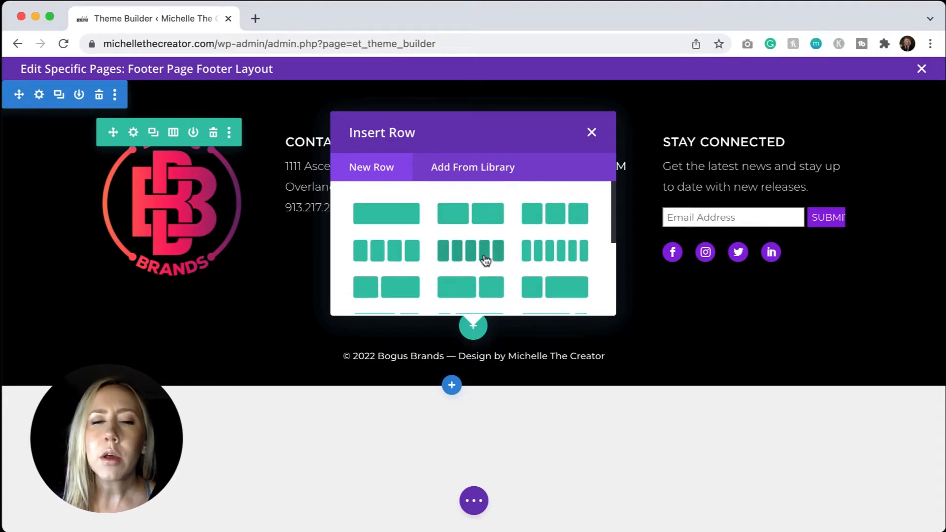
{"action": "mouse_move", "coordinate": [487, 213]}
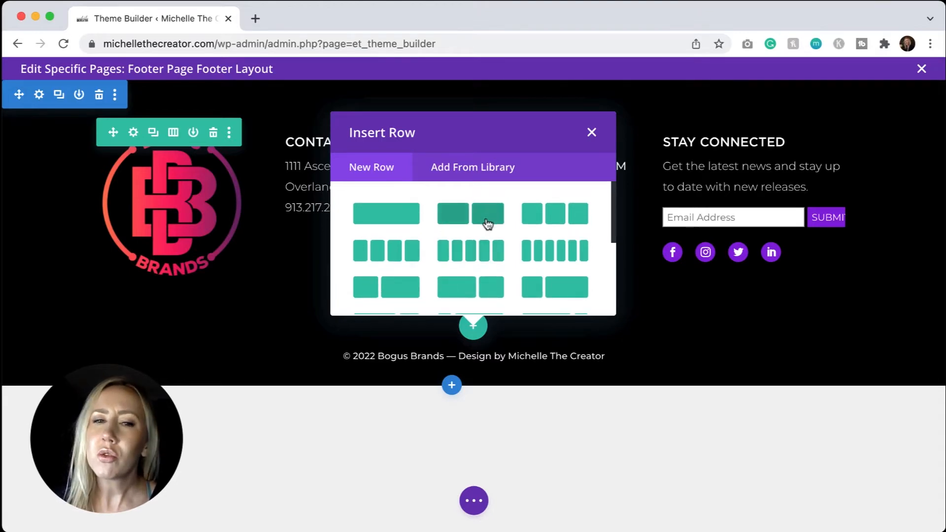
{"action": "mouse_move", "coordinate": [560, 266]}
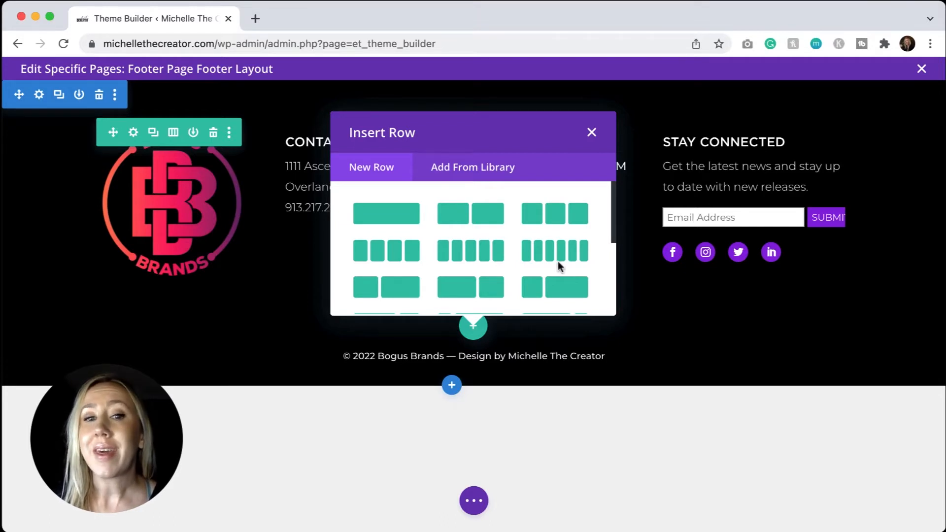
{"action": "mouse_move", "coordinate": [563, 258]}
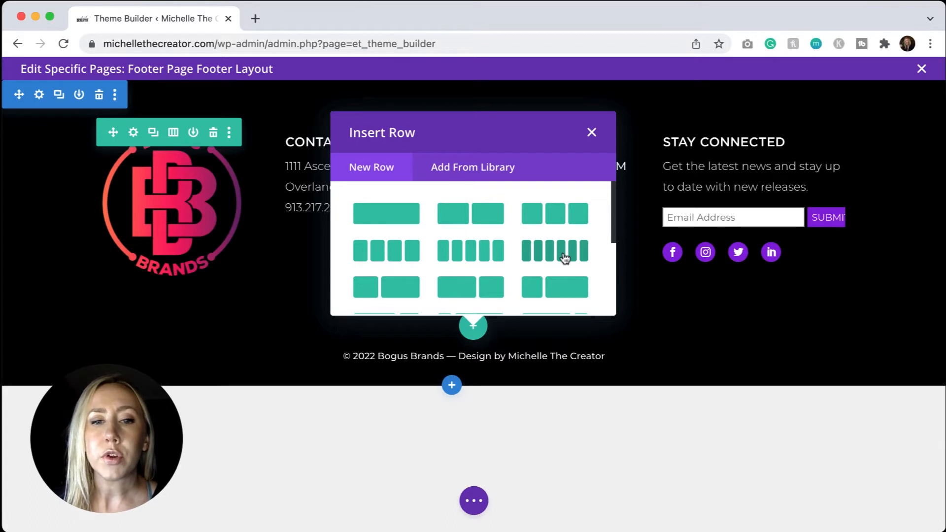
{"action": "mouse_move", "coordinate": [398, 251]}
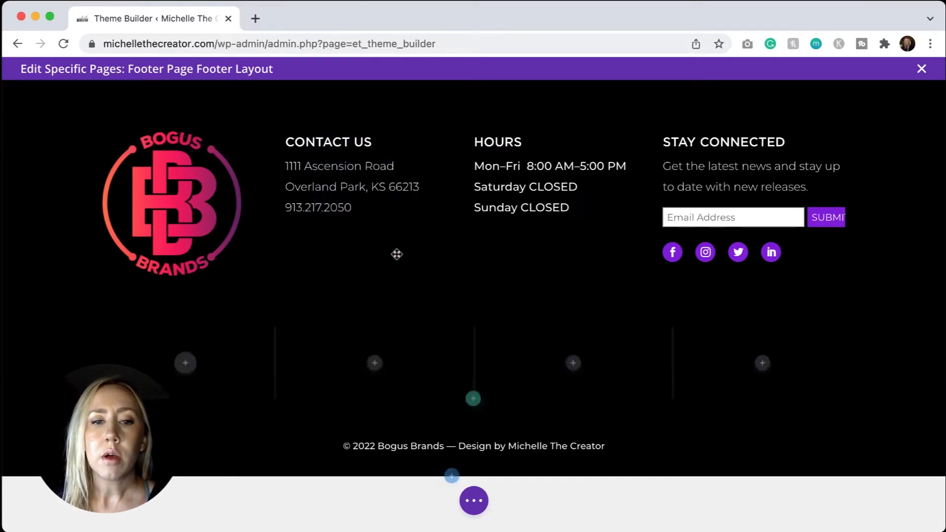
{"action": "left_click", "coordinate": [185, 363]}
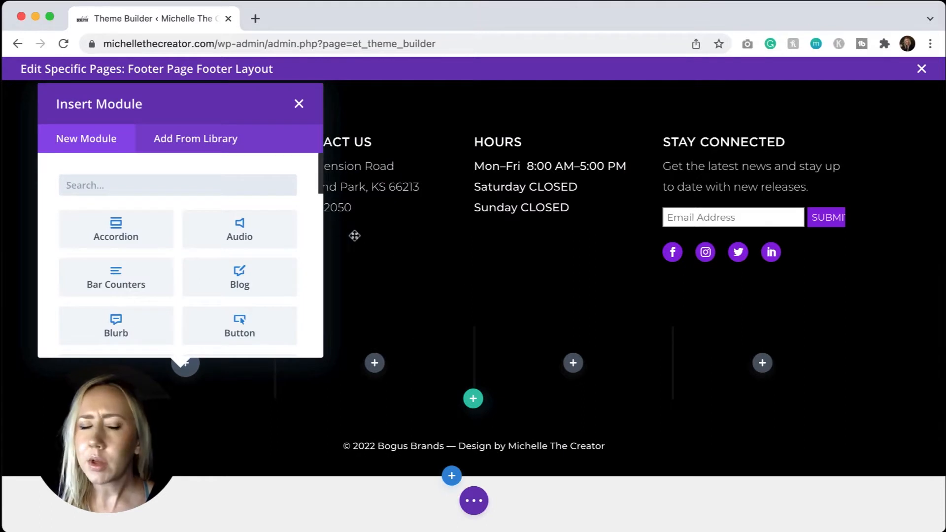
{"action": "left_click", "coordinate": [298, 103]}
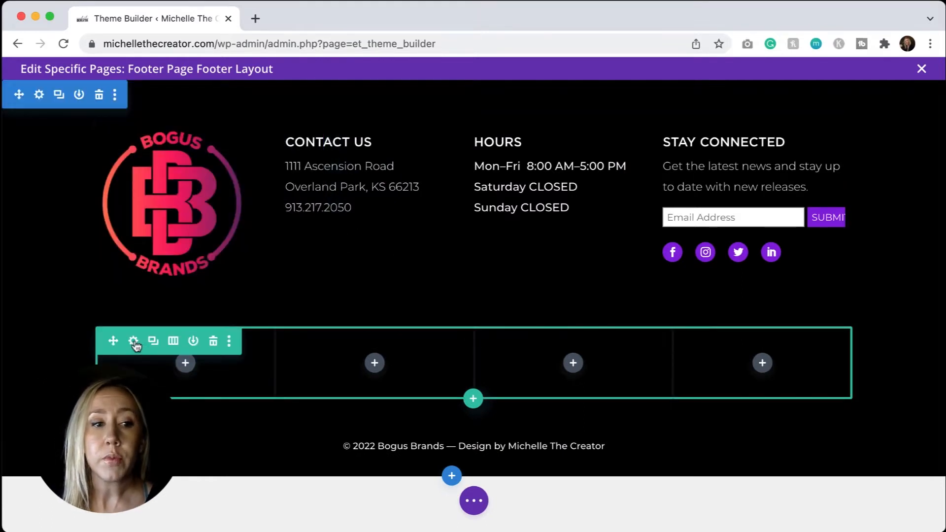
Step: Enable a custom gutter width of 1 on the new row, with width 90% and max width 100%
{"action": "left_click", "coordinate": [133, 341]}
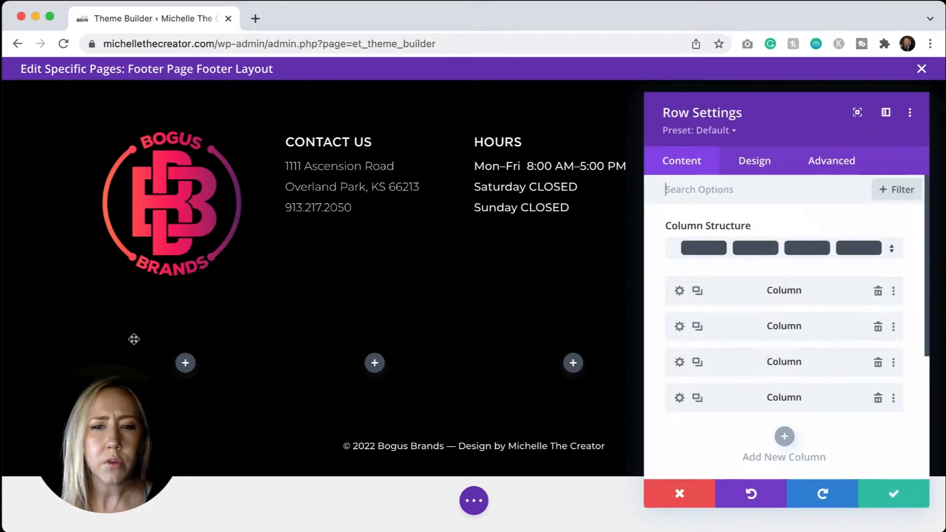
{"action": "left_click", "coordinate": [755, 161]}
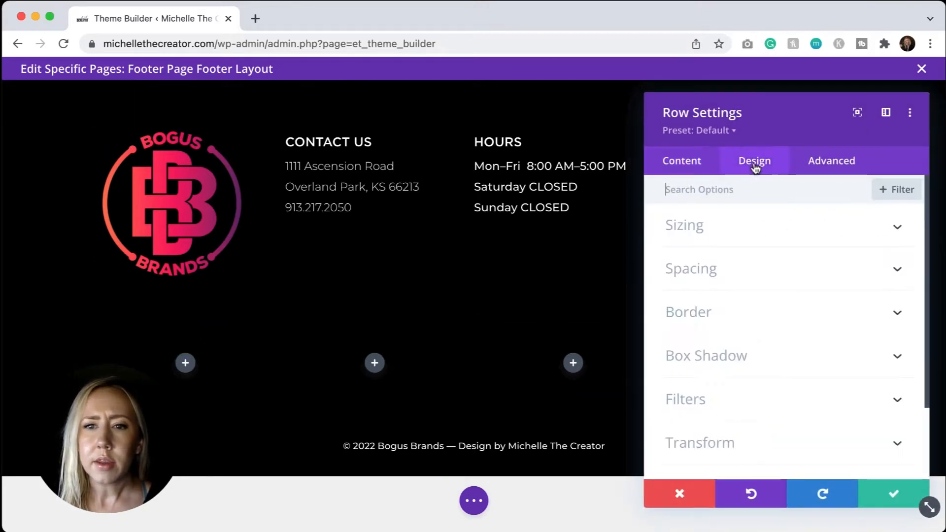
{"action": "left_click", "coordinate": [684, 224]}
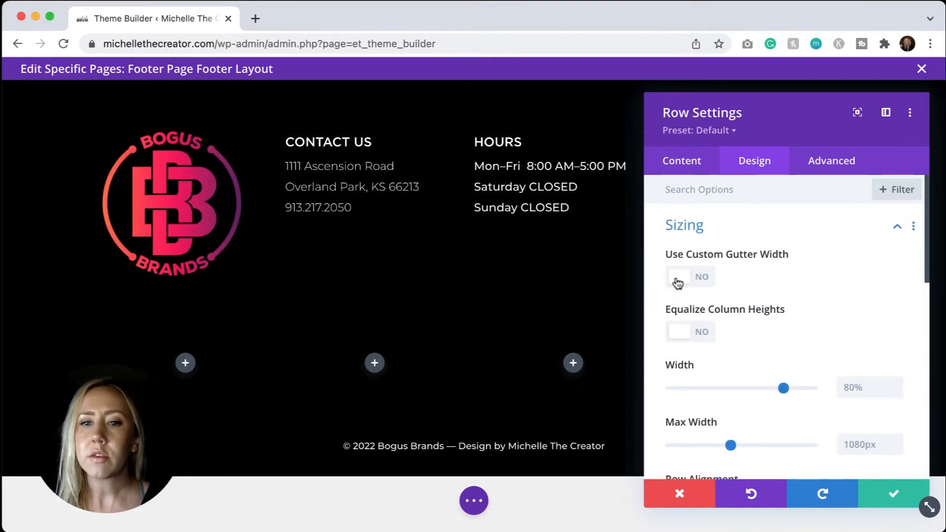
{"action": "left_click", "coordinate": [678, 277]}
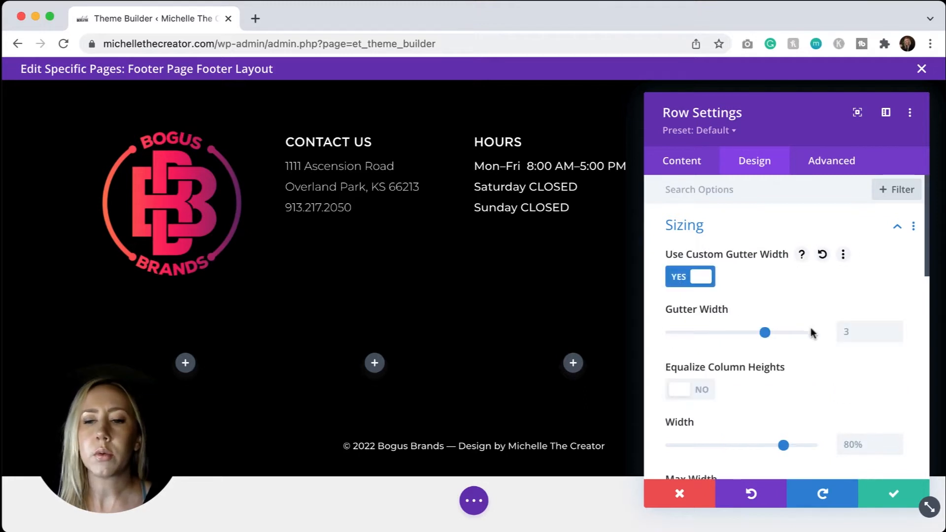
{"action": "mouse_move", "coordinate": [858, 311]}
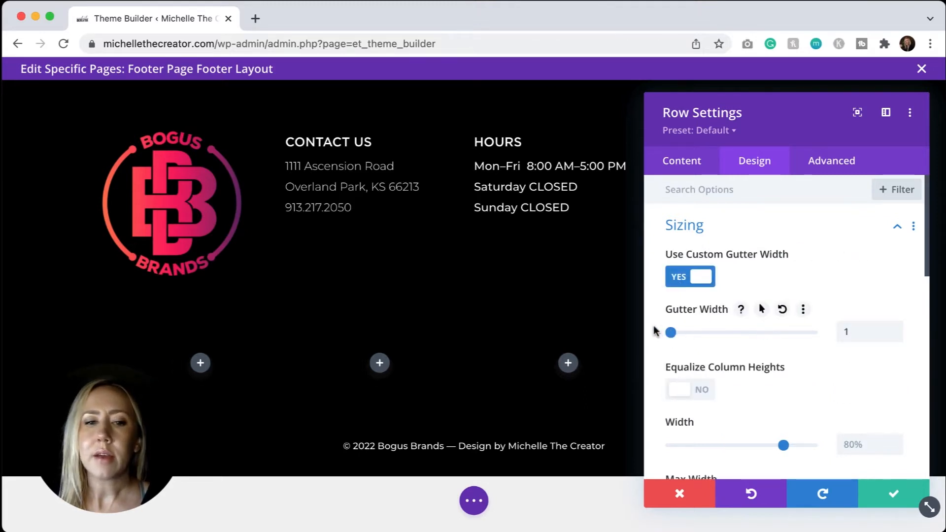
{"action": "mouse_move", "coordinate": [656, 331]}
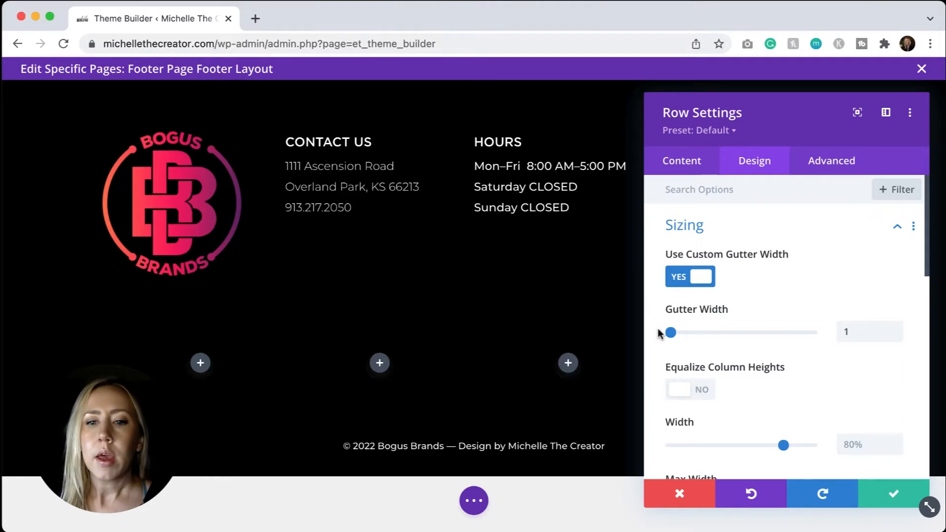
{"action": "scroll", "scroll_direction": "down", "scroll_amount": 3}
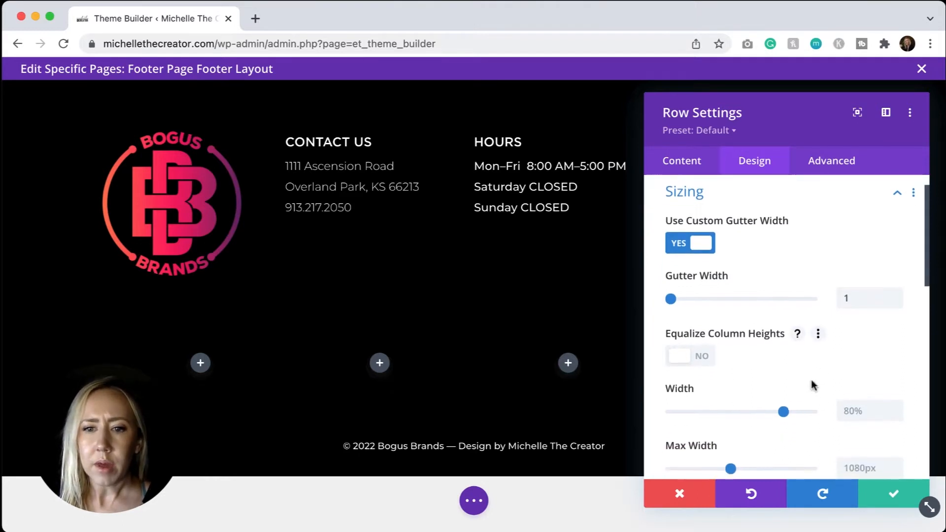
{"action": "scroll", "scroll_direction": "down", "scroll_amount": 3}
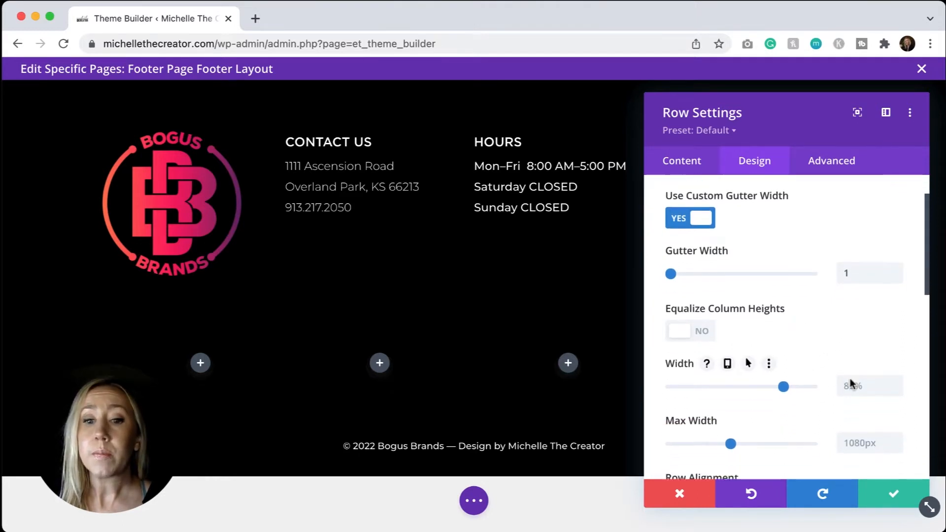
{"action": "scroll", "scroll_direction": "down", "scroll_amount": 3}
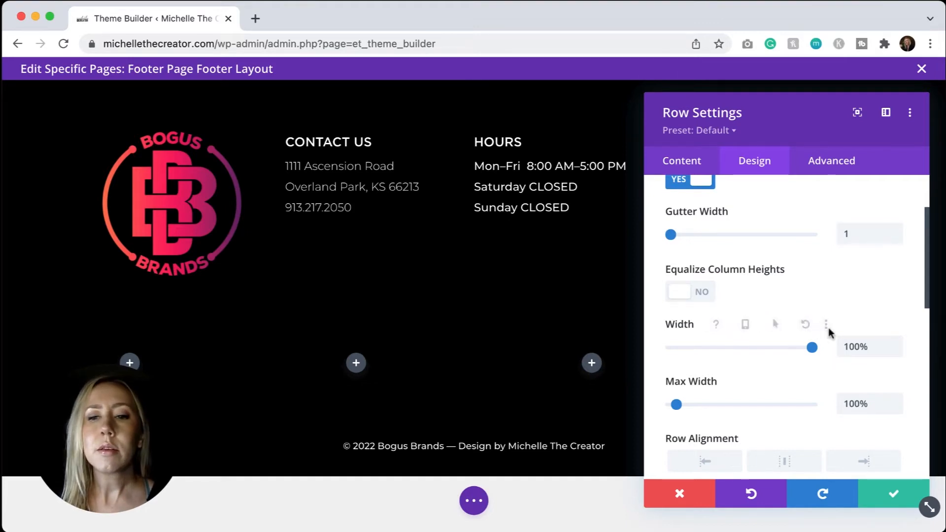
{"action": "mouse_move", "coordinate": [902, 368]}
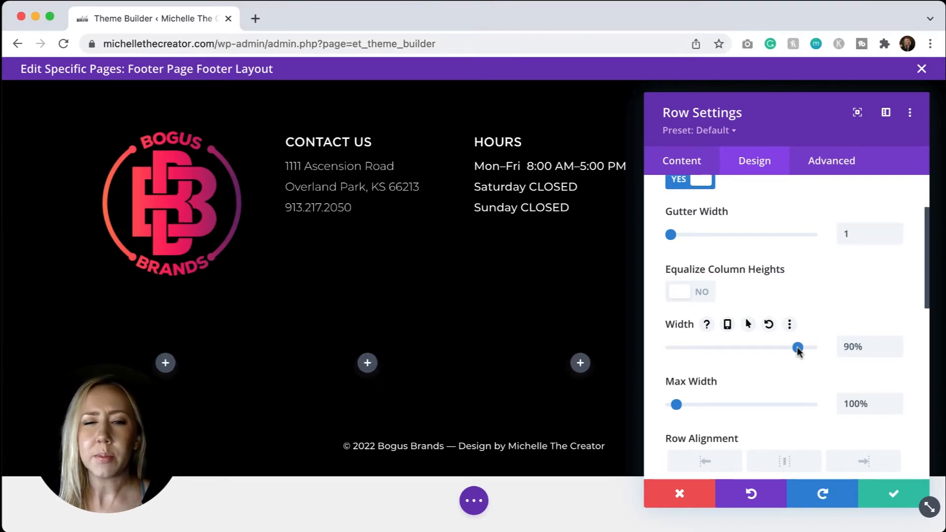
{"action": "mouse_move", "coordinate": [891, 500]}
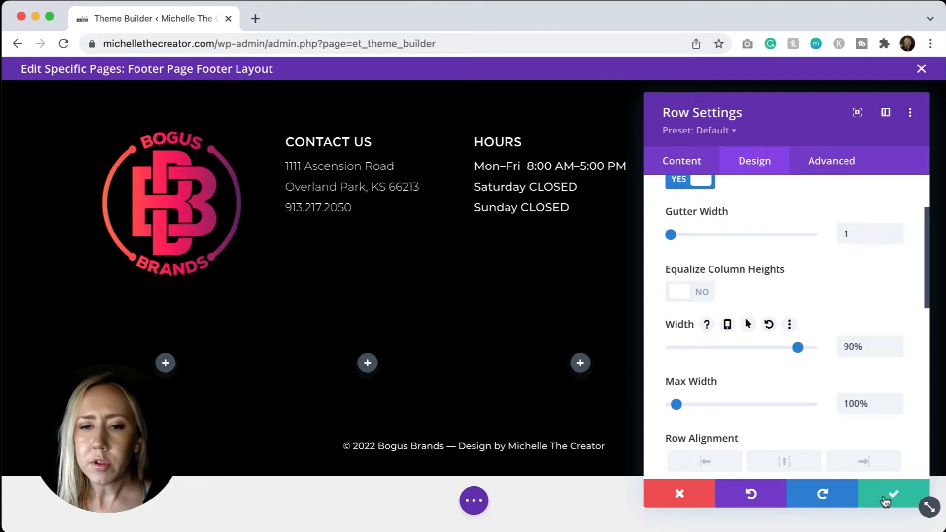
{"action": "mouse_move", "coordinate": [891, 494]}
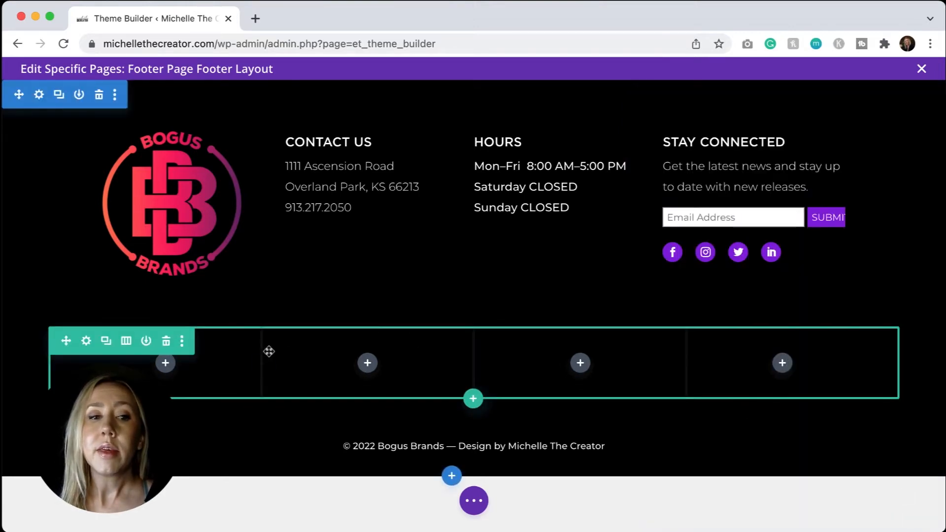
{"action": "mouse_move", "coordinate": [261, 362]}
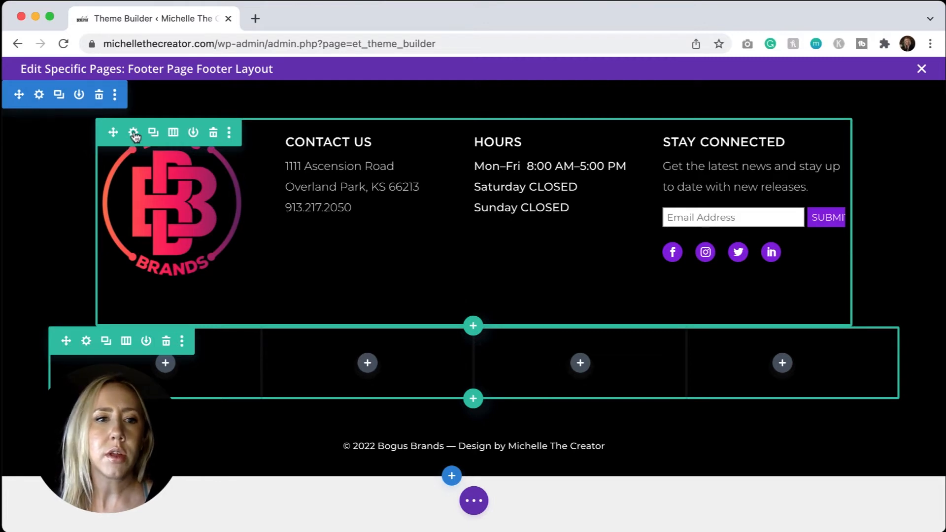
Step: Check the footer row's sizing (gutter 1, width 90%), then view its four-column list
{"action": "left_click", "coordinate": [134, 133]}
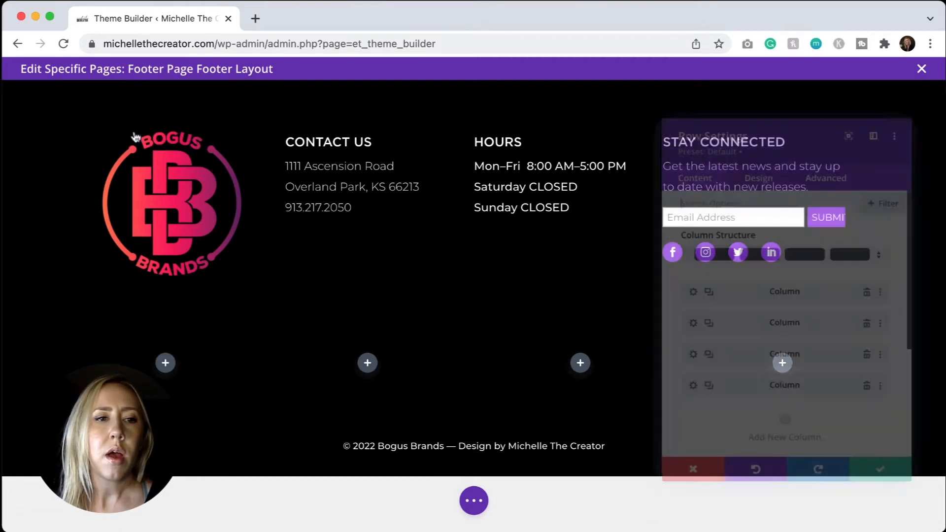
{"action": "left_click", "coordinate": [755, 160]}
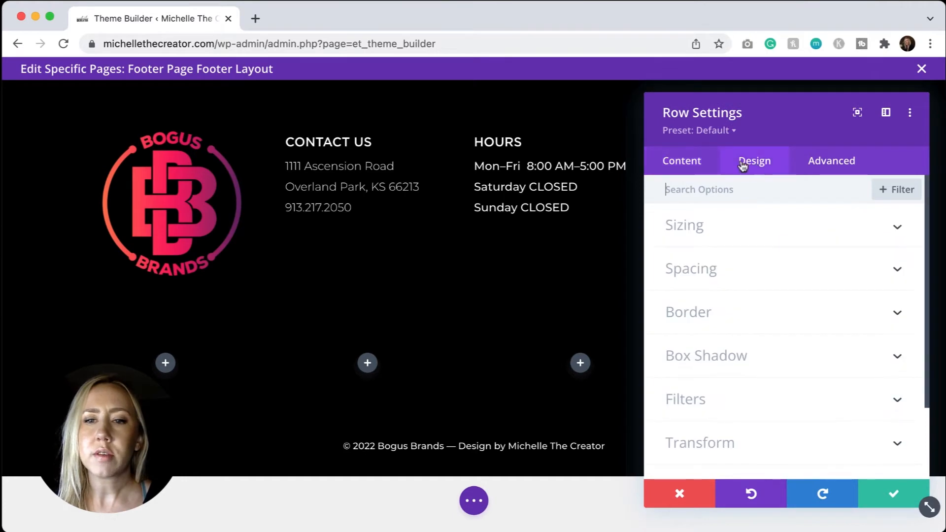
{"action": "left_click", "coordinate": [684, 224]}
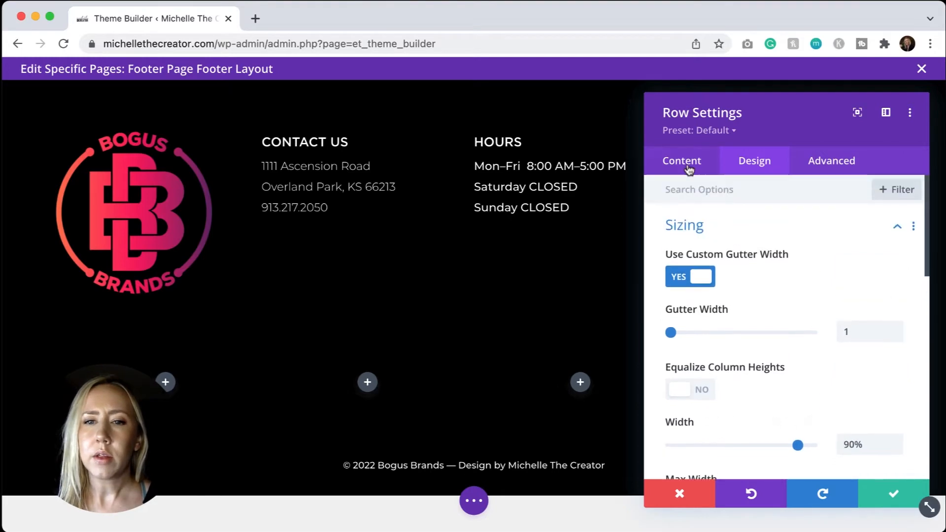
{"action": "left_click", "coordinate": [680, 161]}
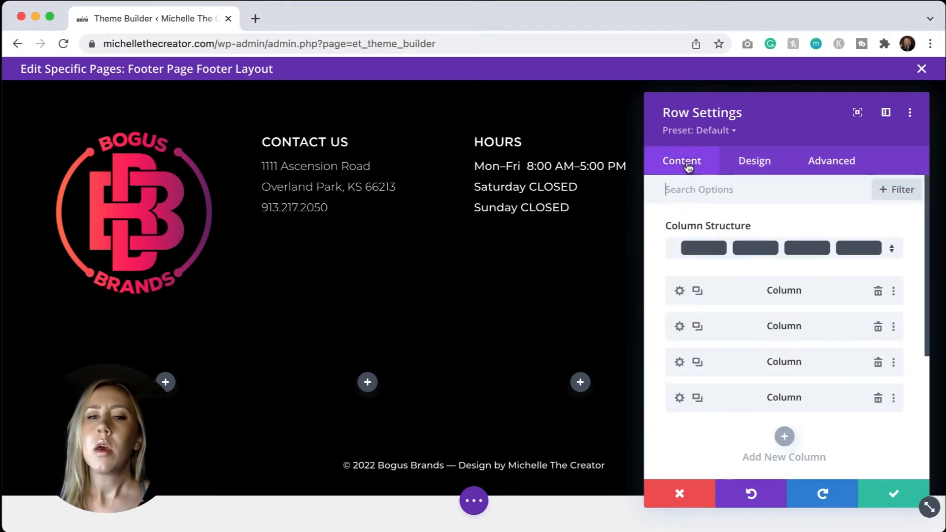
{"action": "mouse_move", "coordinate": [685, 297]}
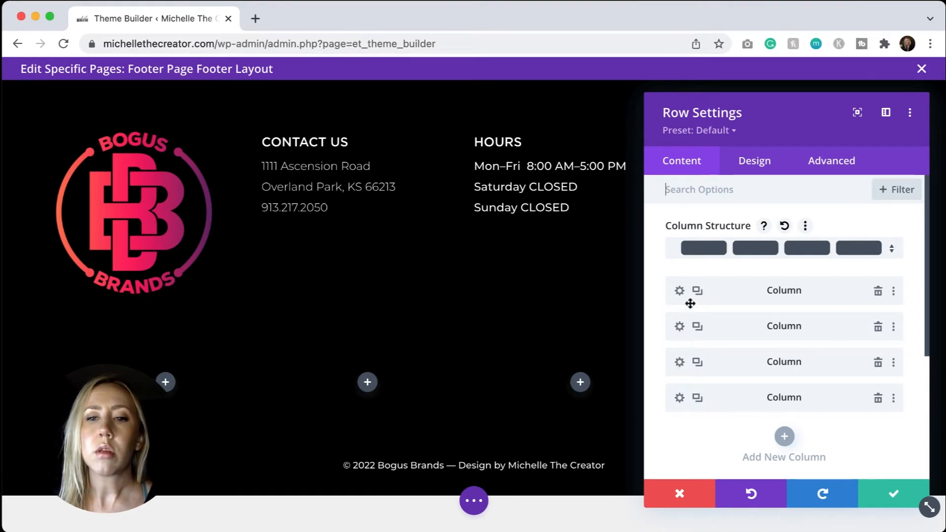
{"action": "mouse_move", "coordinate": [762, 407]}
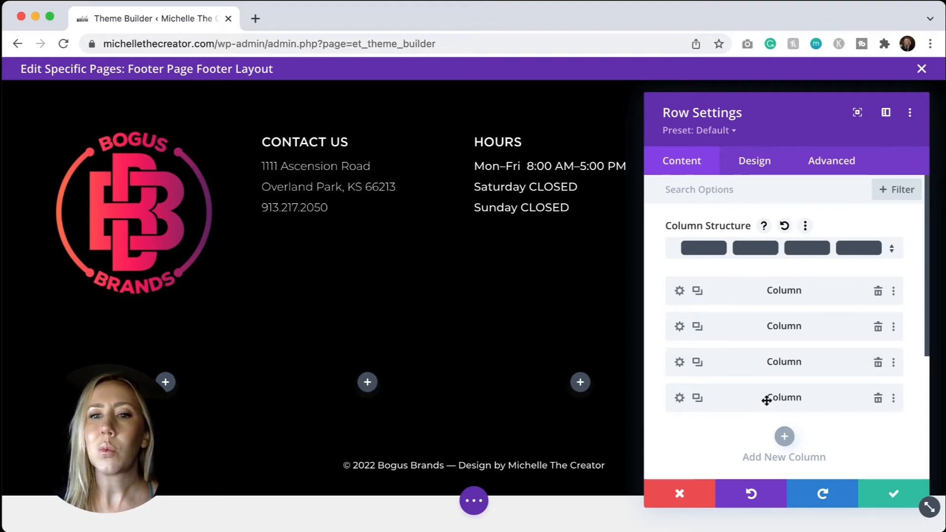
{"action": "mouse_move", "coordinate": [680, 298]}
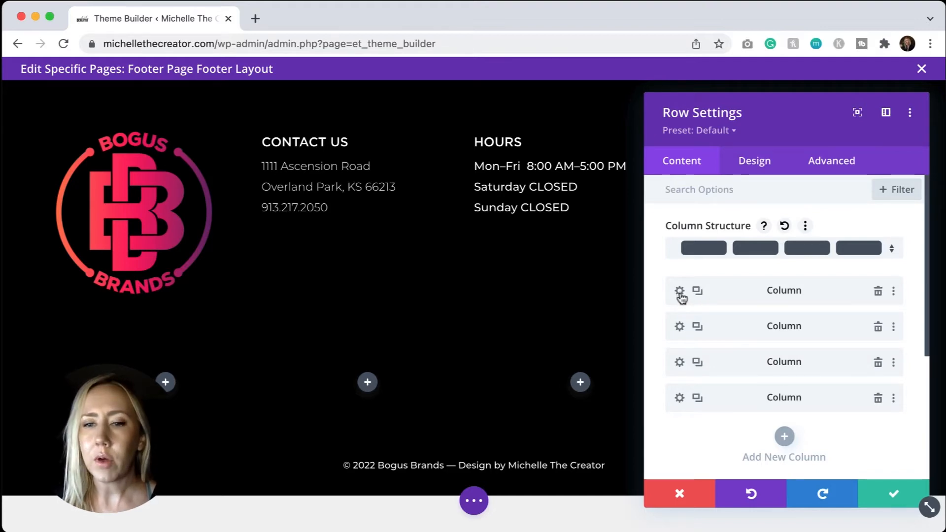
Step: Add 'width: 15% !important;' to the logo column's Main Element custom CSS
{"action": "left_click", "coordinate": [679, 290]}
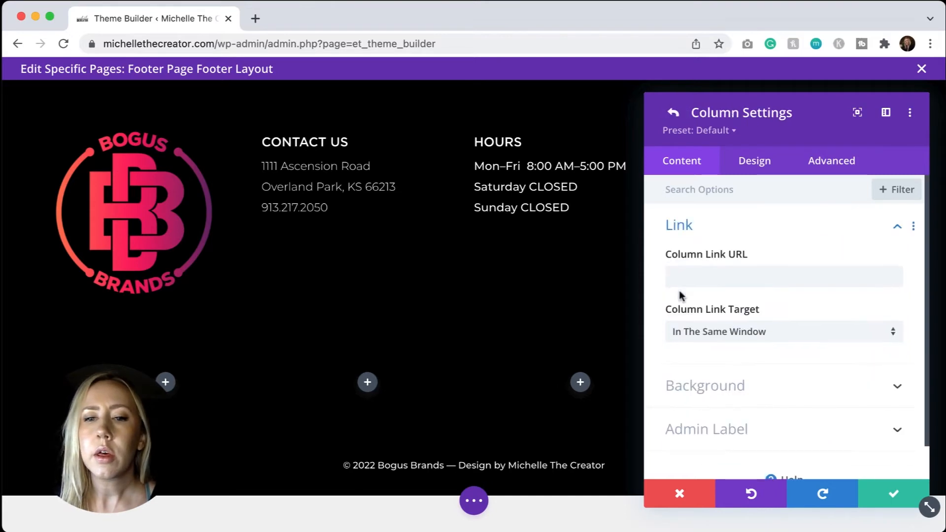
{"action": "left_click", "coordinate": [830, 161]}
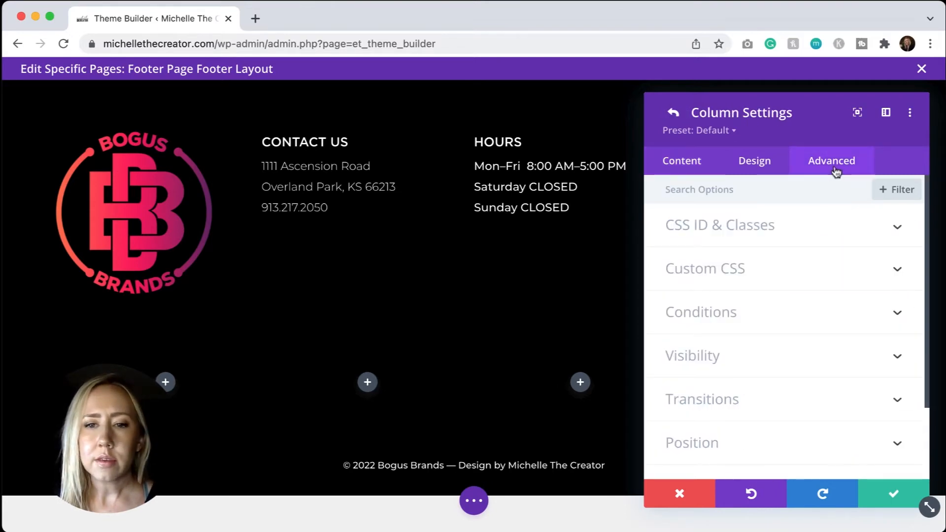
{"action": "left_click", "coordinate": [704, 268]}
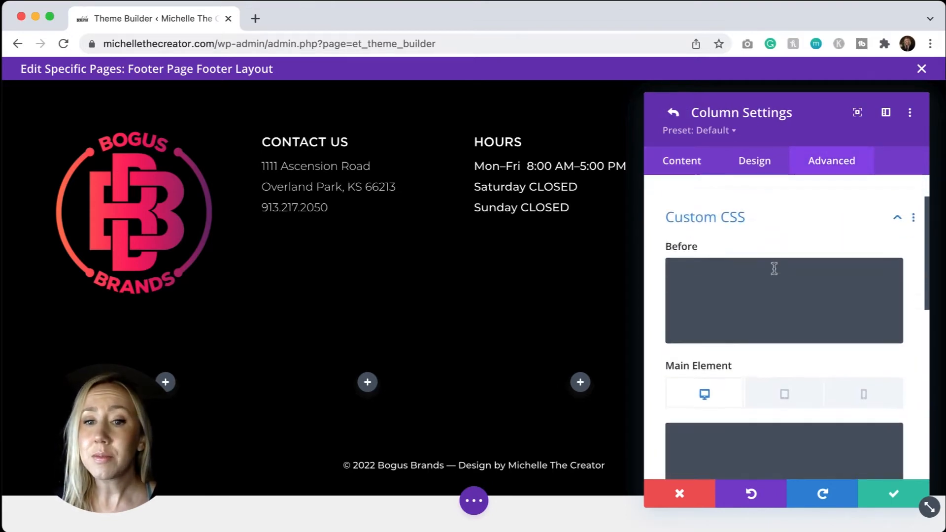
{"action": "scroll", "scroll_direction": "down", "scroll_amount": 3}
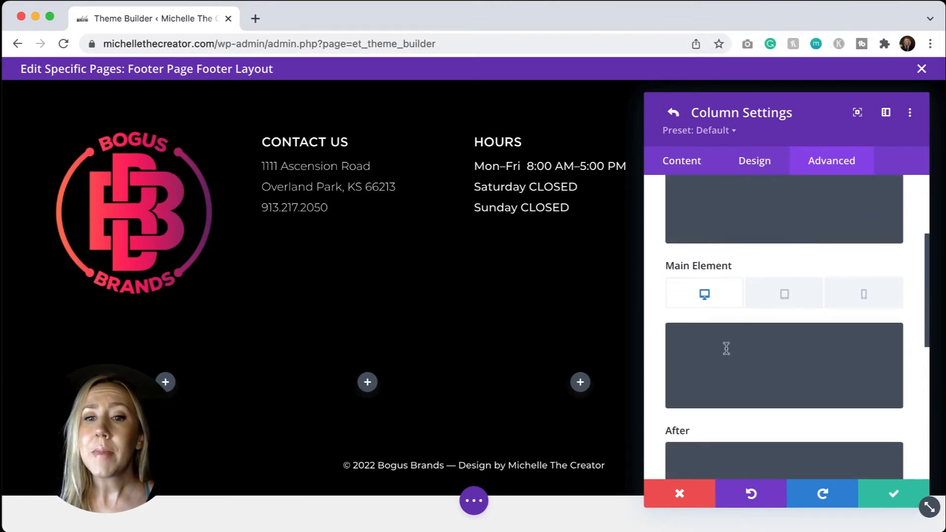
{"action": "left_click", "coordinate": [784, 365]}
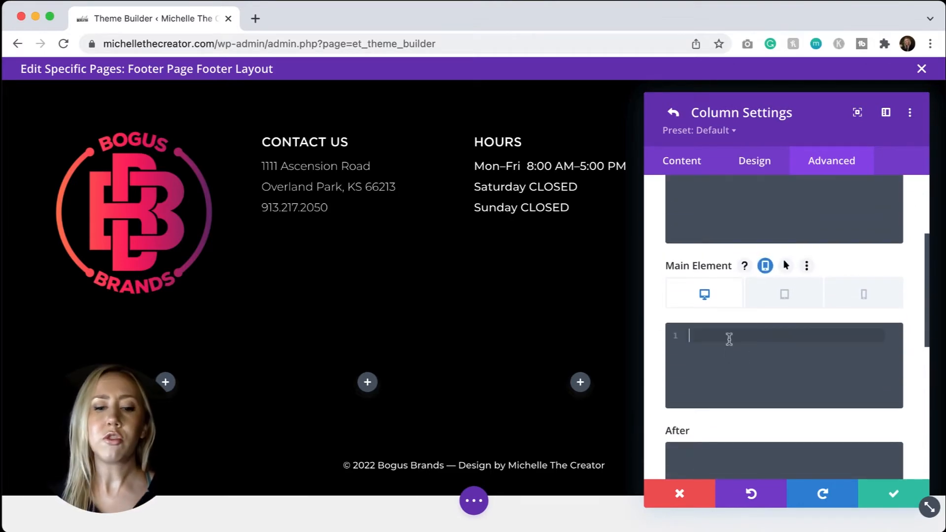
{"action": "type", "text": "width: 15% !important;"}
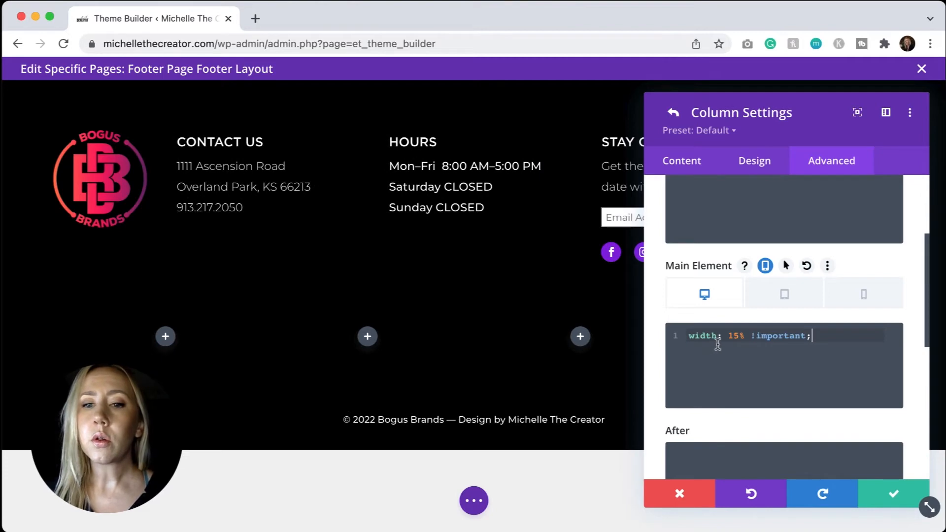
{"action": "mouse_move", "coordinate": [729, 351]}
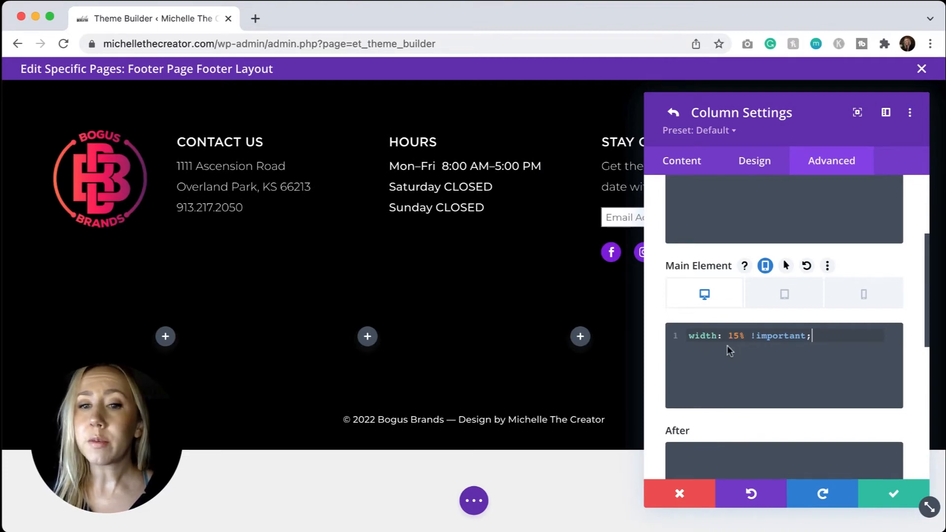
{"action": "mouse_move", "coordinate": [808, 350]}
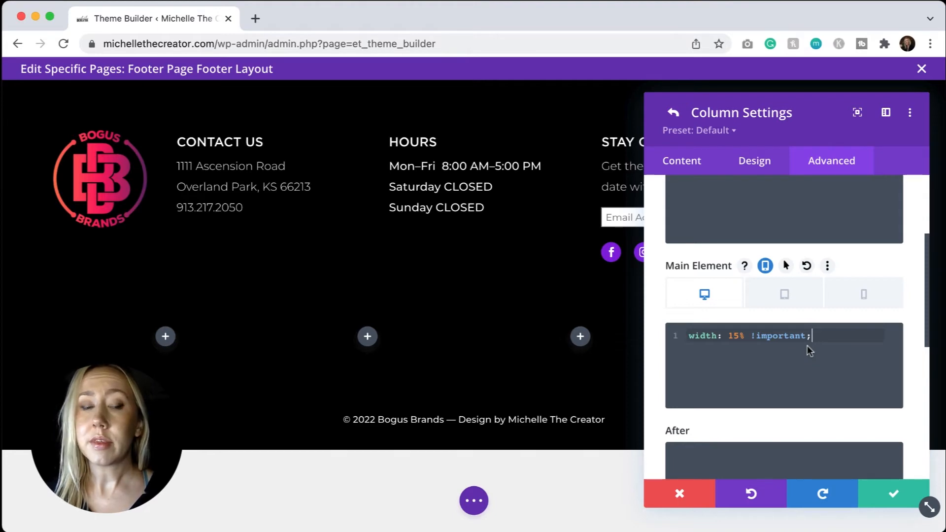
{"action": "mouse_move", "coordinate": [861, 373]}
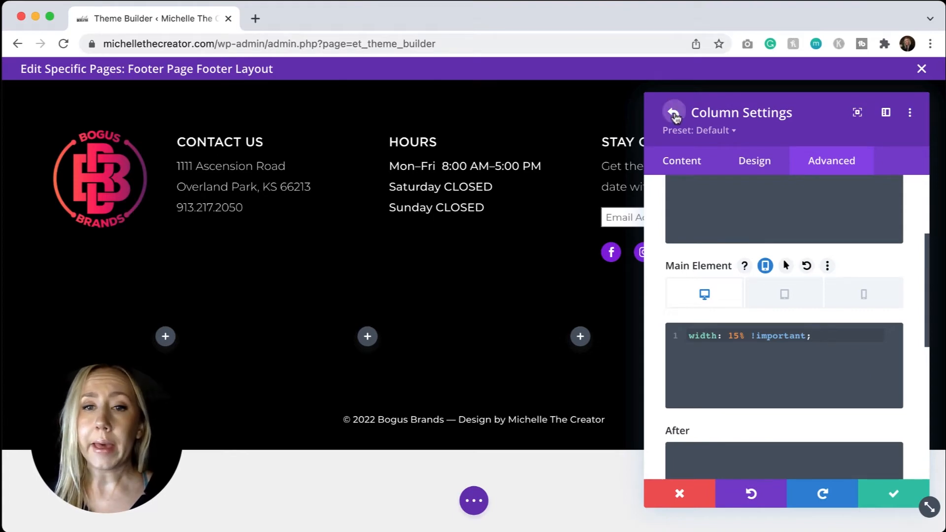
Step: Set the Contact Us and Hours columns' Main Element CSS width to 25% !important
{"action": "left_click", "coordinate": [674, 113]}
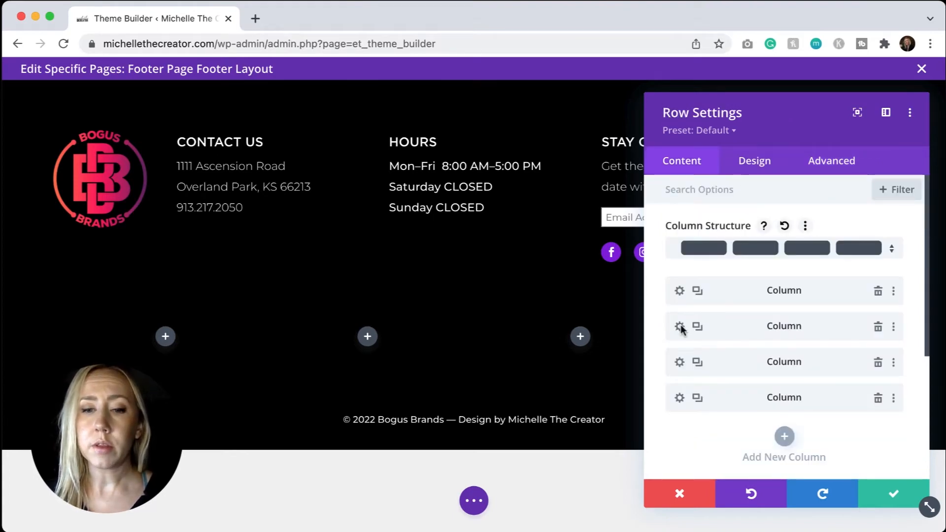
{"action": "left_click", "coordinate": [679, 325]}
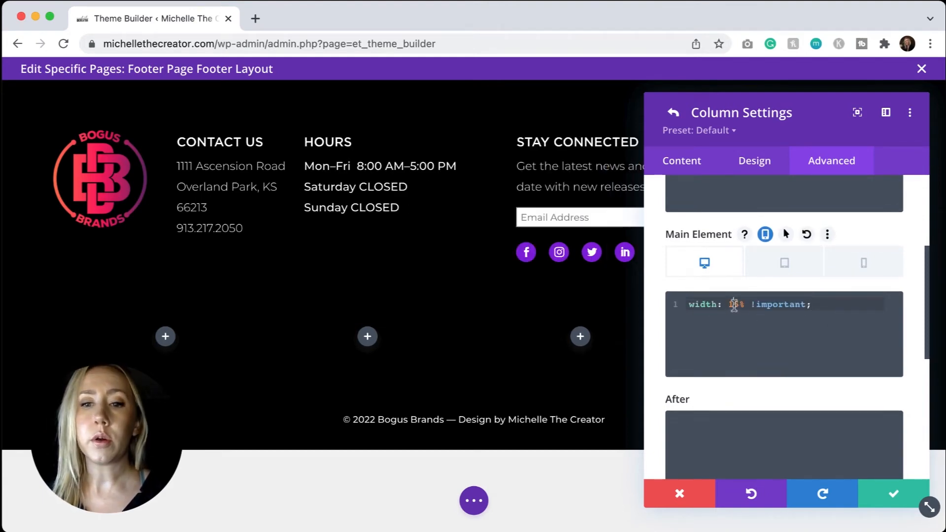
{"action": "type", "text": "25%"}
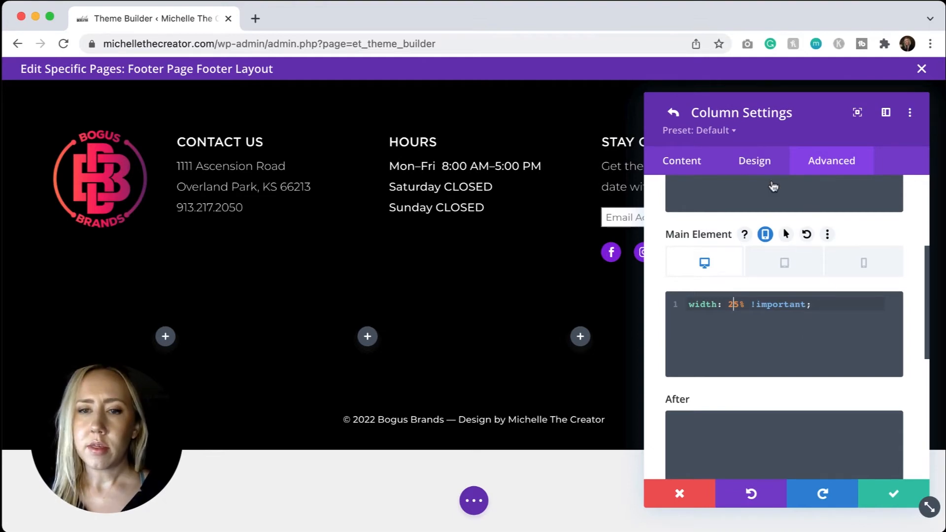
{"action": "left_click", "coordinate": [672, 112]}
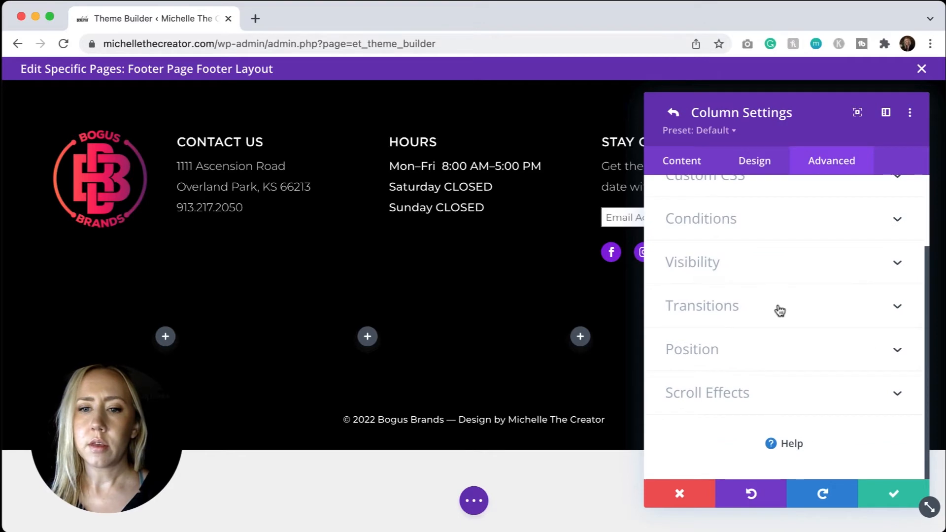
{"action": "left_click", "coordinate": [704, 175]}
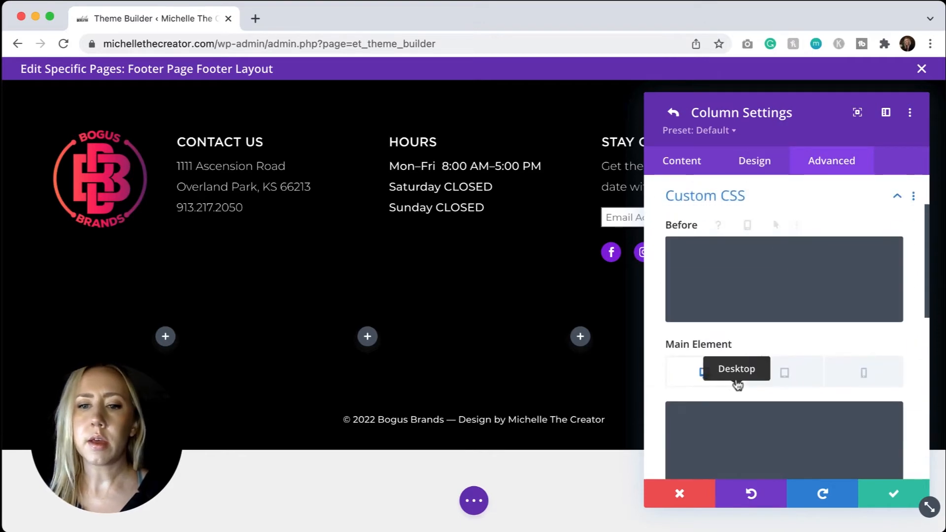
{"action": "type", "text": "width: 15% !important;"}
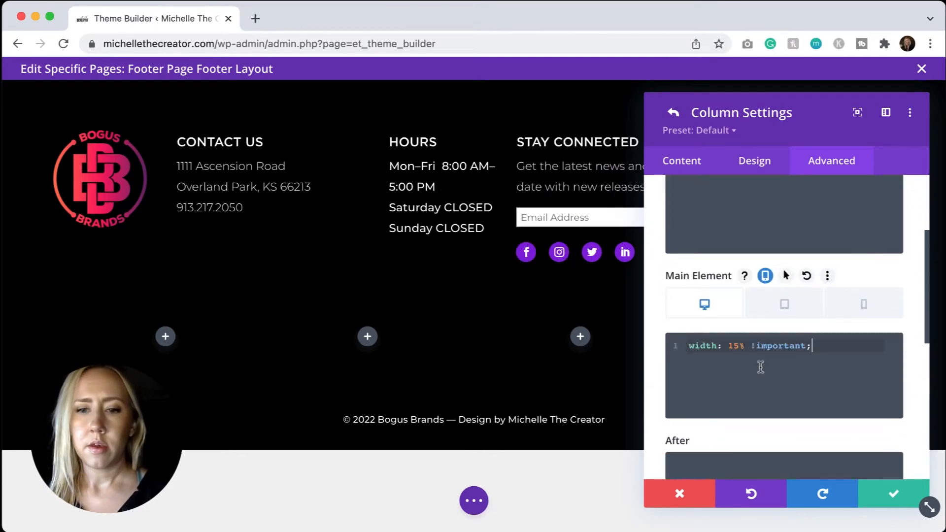
{"action": "type", "text": "25"}
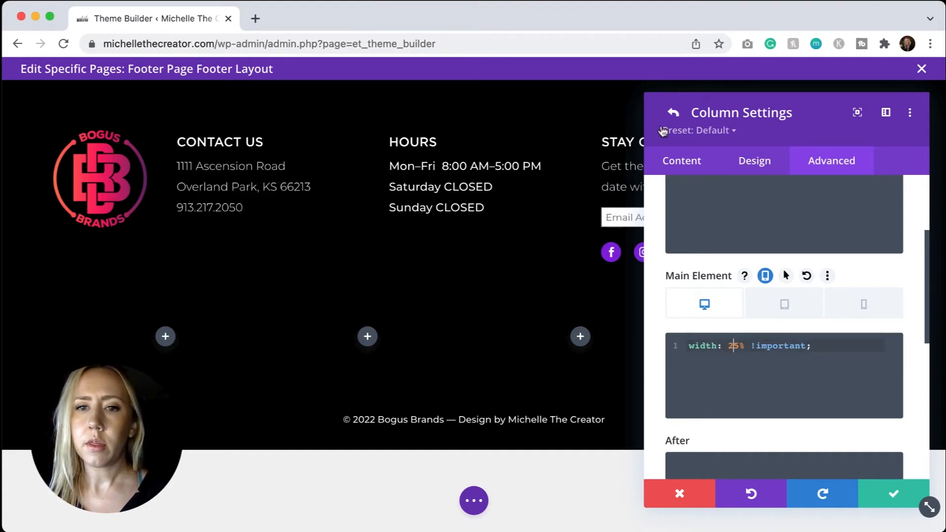
Step: Give the fourth Stay Connected column 'width: 10% !important;' custom CSS
{"action": "left_click", "coordinate": [672, 113]}
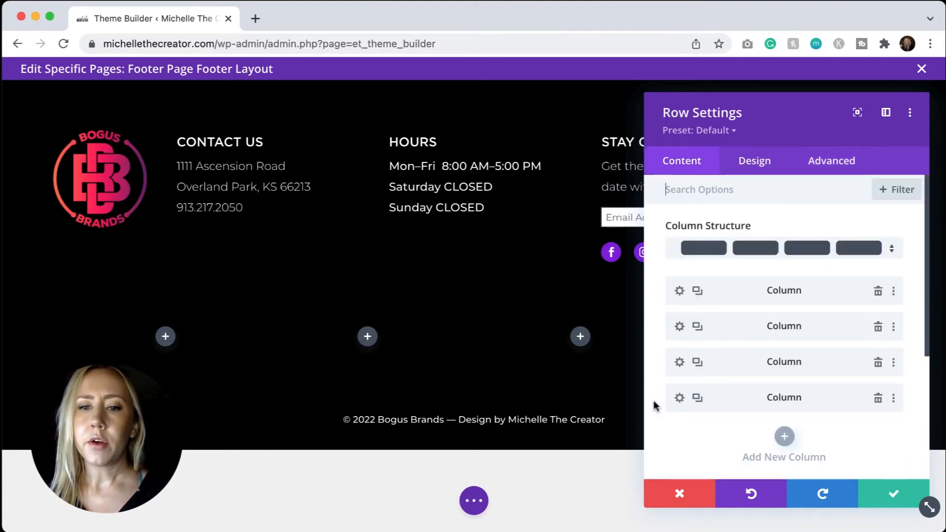
{"action": "left_click", "coordinate": [679, 290]}
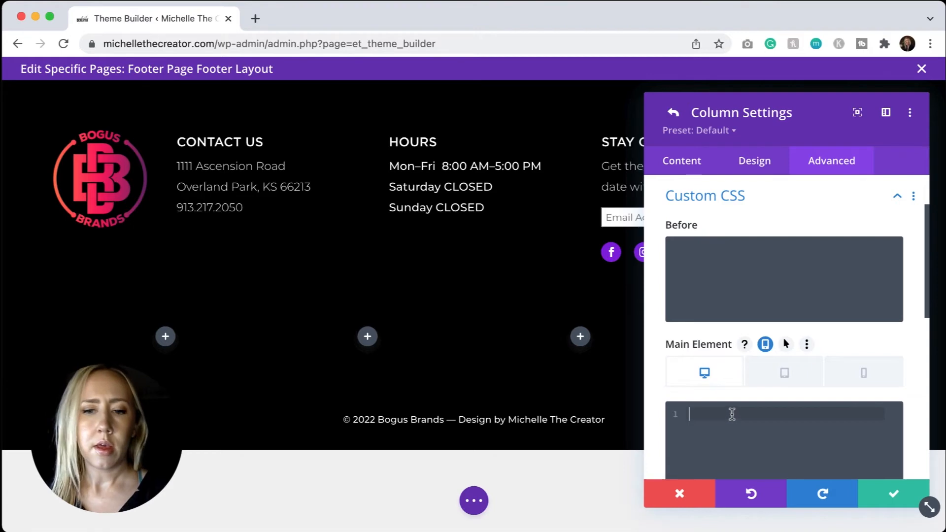
{"action": "type", "text": "width: 10% !important;"}
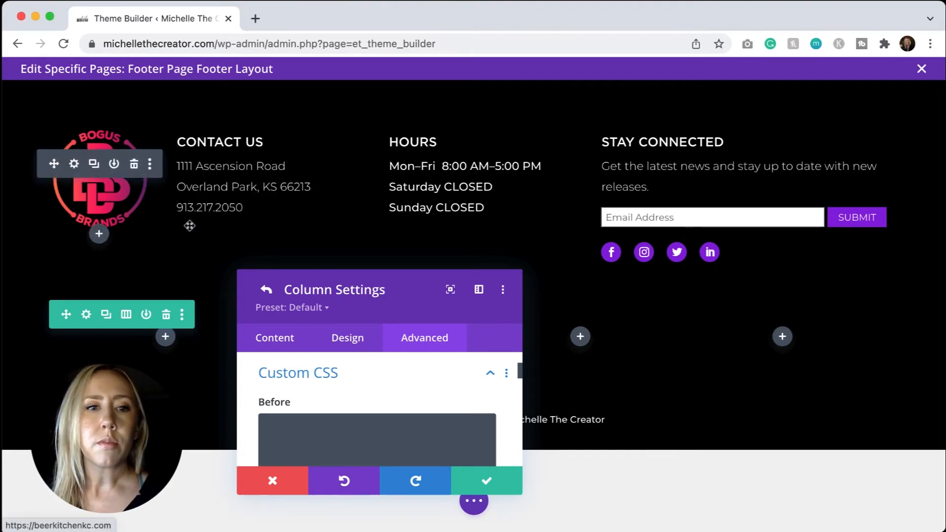
{"action": "mouse_move", "coordinate": [576, 185]}
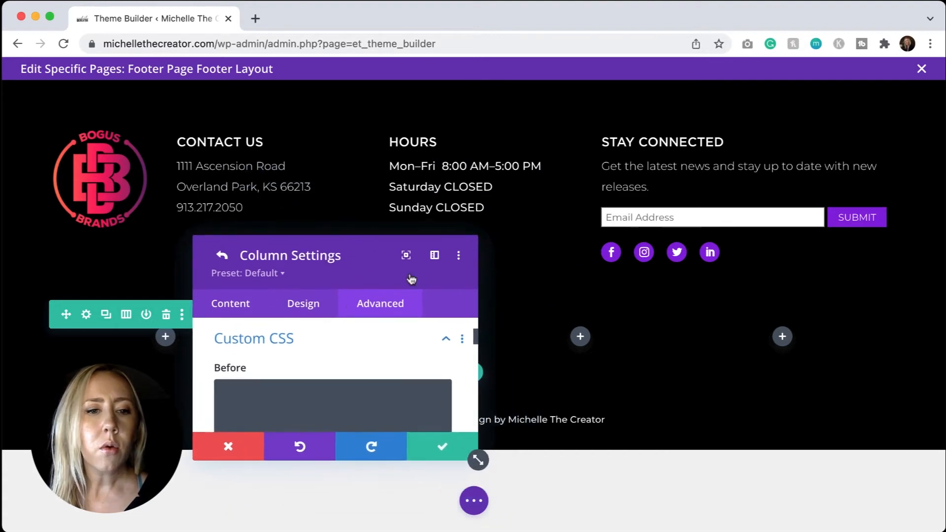
{"action": "mouse_move", "coordinate": [400, 344]}
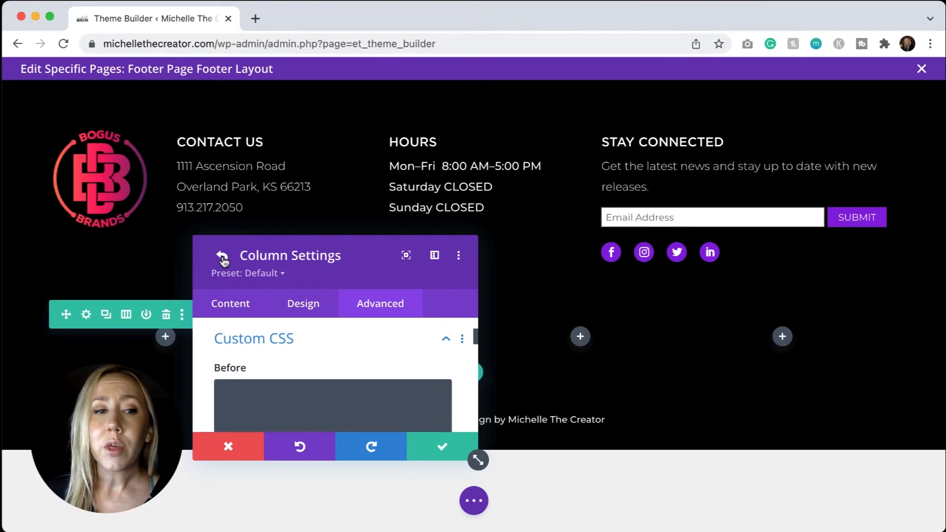
Step: Set the footer row's width to 80% with max width 100% and close settings
{"action": "left_click", "coordinate": [223, 256]}
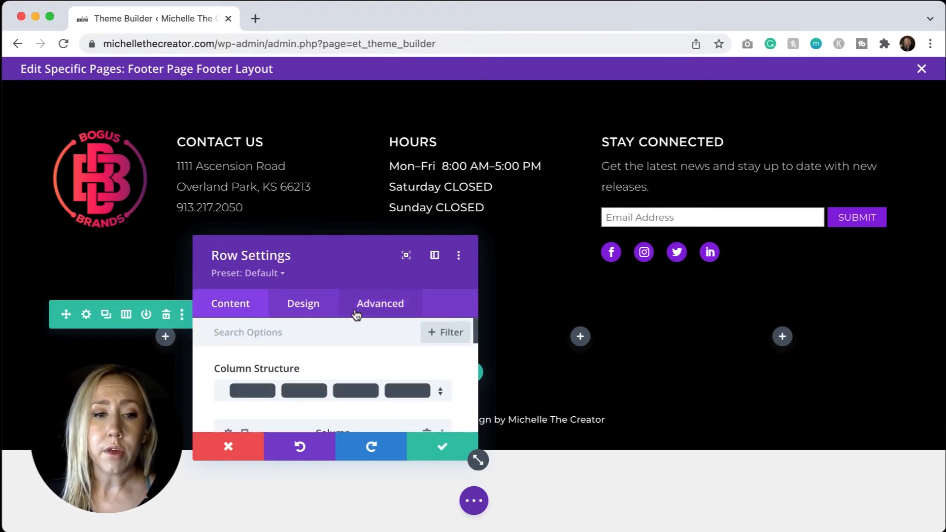
{"action": "left_click", "coordinate": [303, 304]}
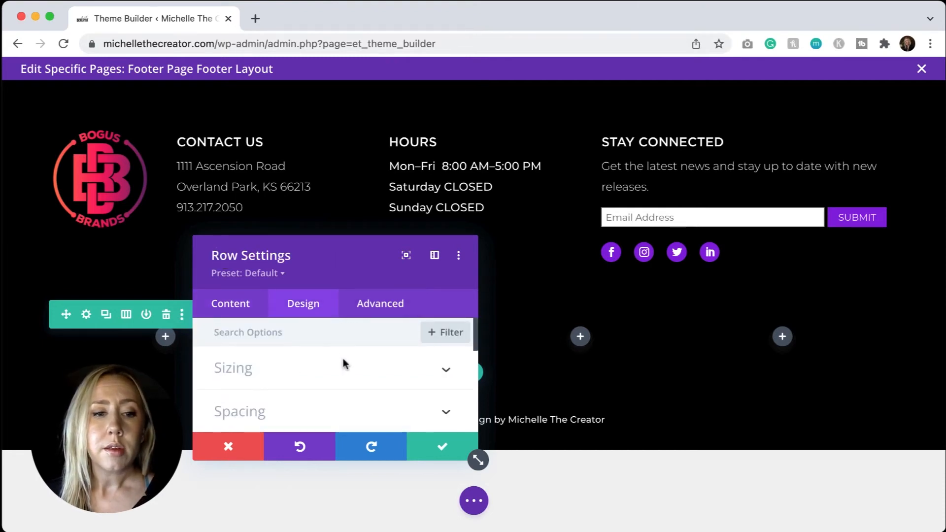
{"action": "left_click", "coordinate": [233, 368]}
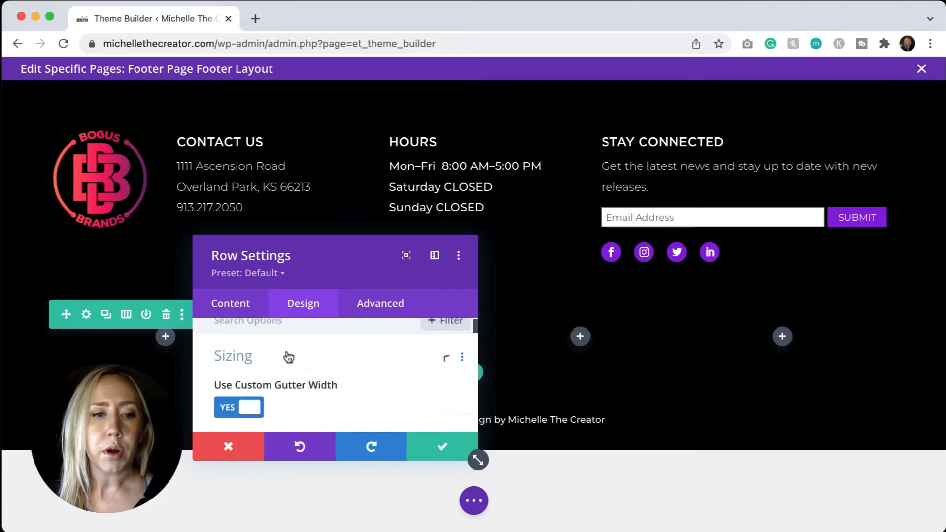
{"action": "scroll", "scroll_direction": "down", "scroll_amount": 3}
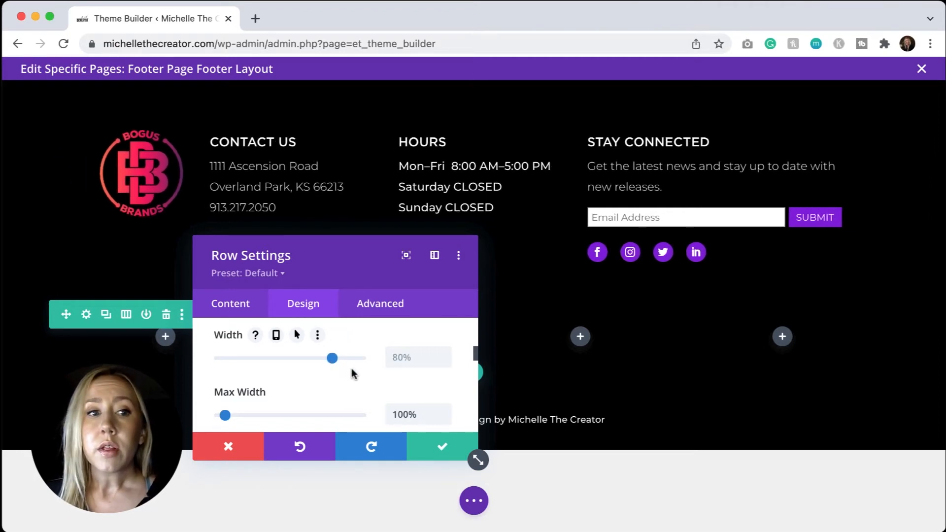
{"action": "mouse_move", "coordinate": [314, 197]}
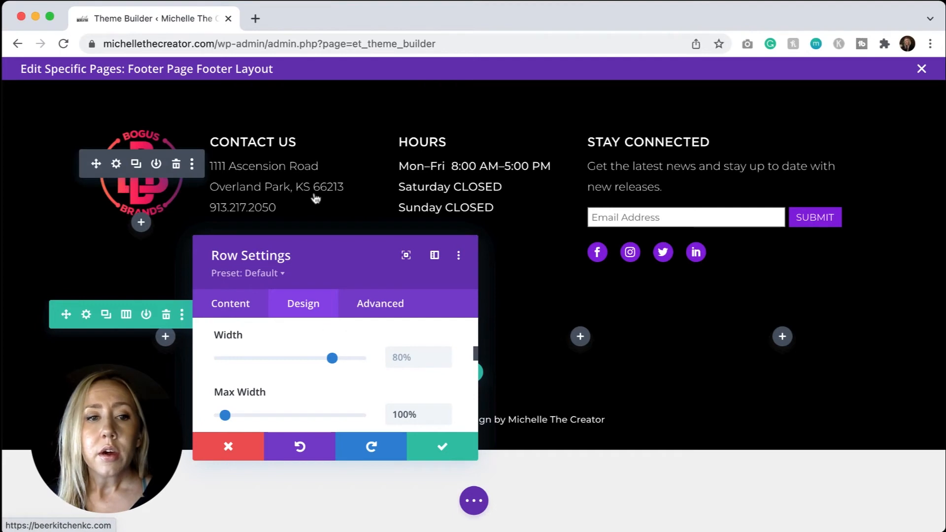
{"action": "mouse_move", "coordinate": [453, 228]}
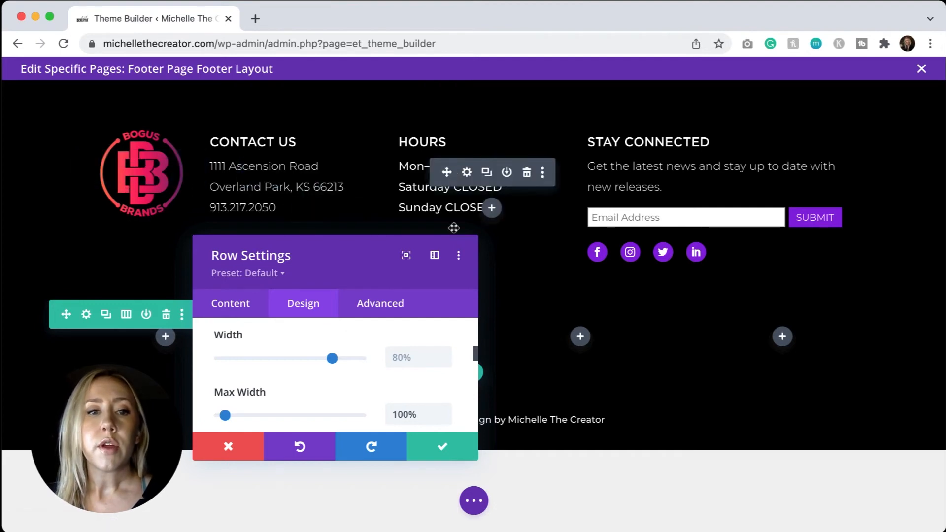
{"action": "mouse_move", "coordinate": [636, 269]}
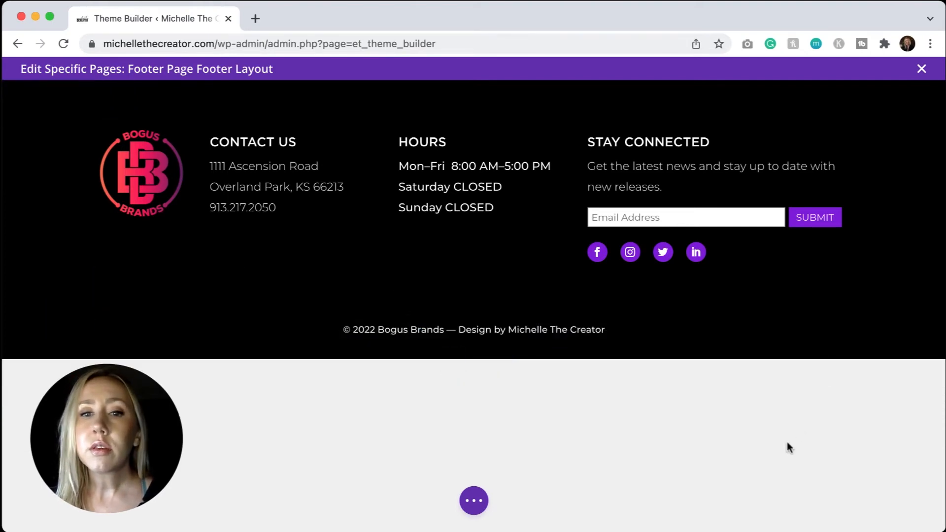
{"action": "mouse_move", "coordinate": [627, 482]}
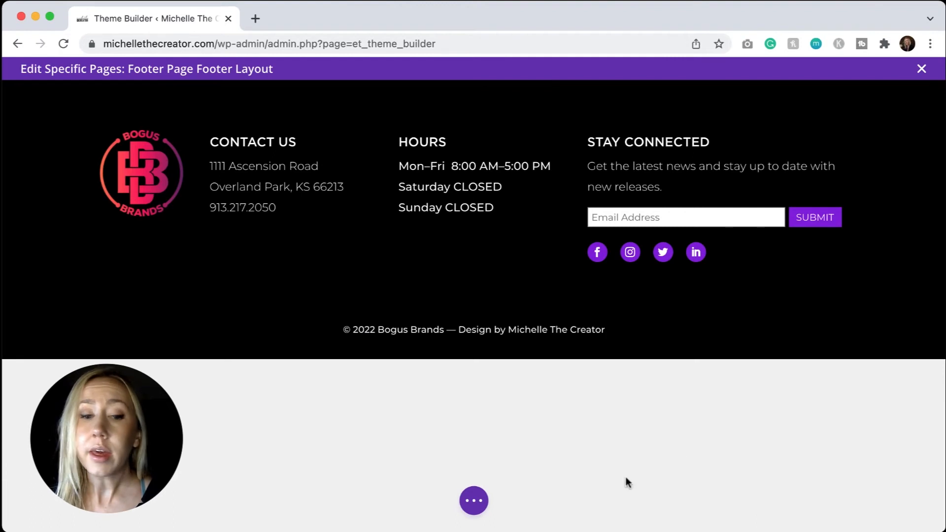
{"action": "left_click", "coordinate": [474, 500]}
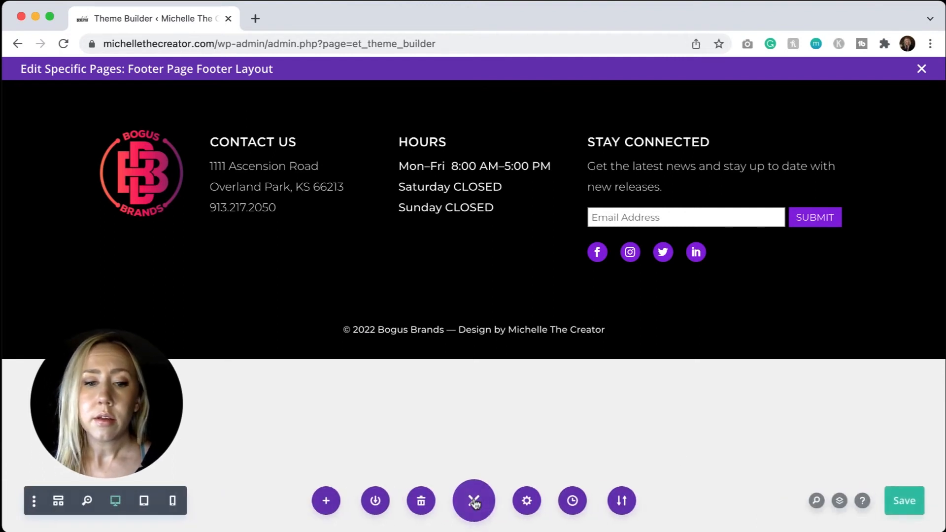
{"action": "left_click", "coordinate": [473, 500]}
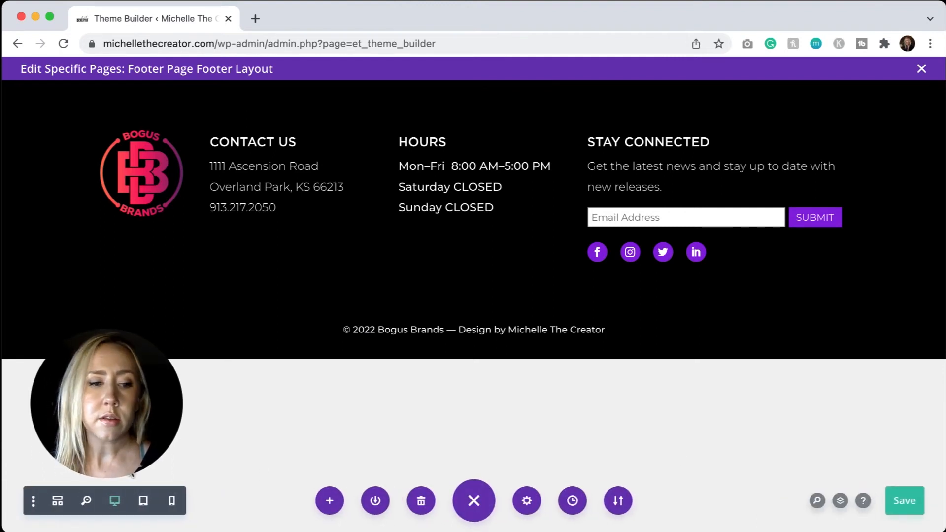
{"action": "left_click", "coordinate": [143, 501]}
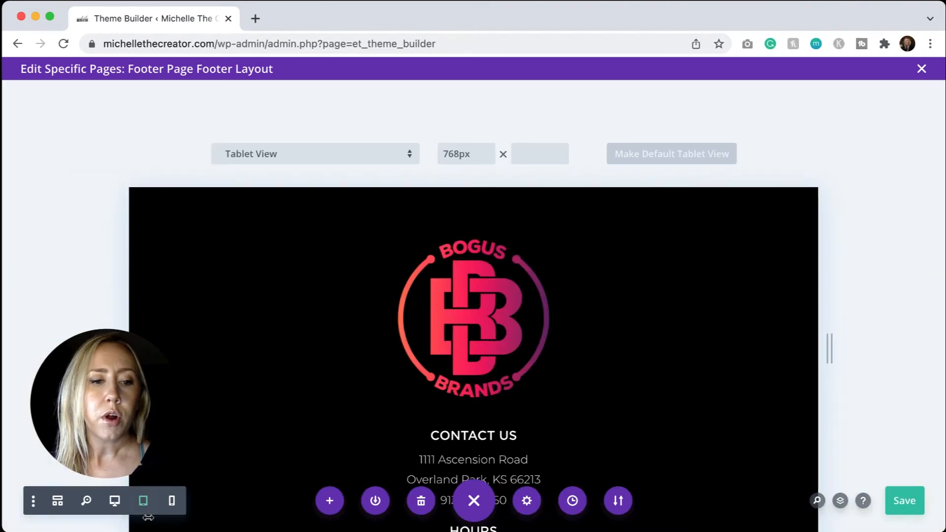
{"action": "scroll", "scroll_direction": "down", "scroll_amount": 3}
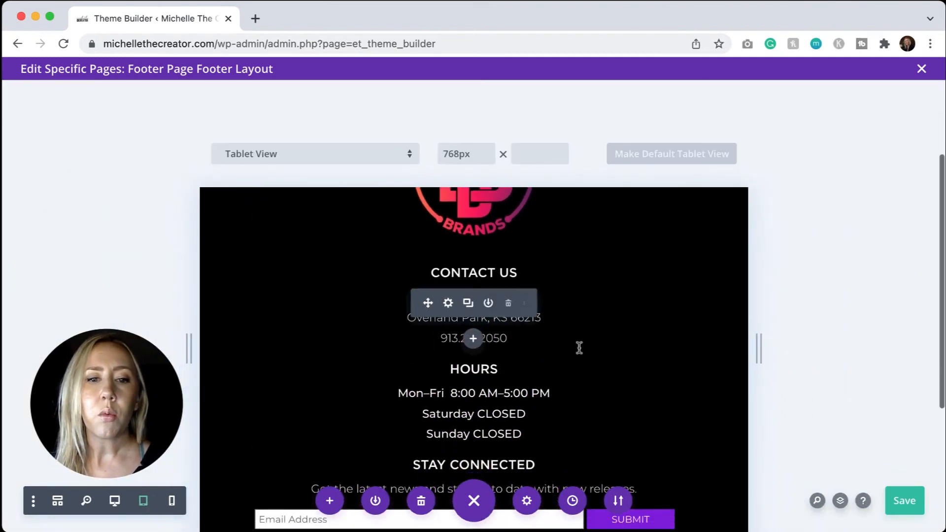
{"action": "scroll", "scroll_direction": "down", "scroll_amount": 3}
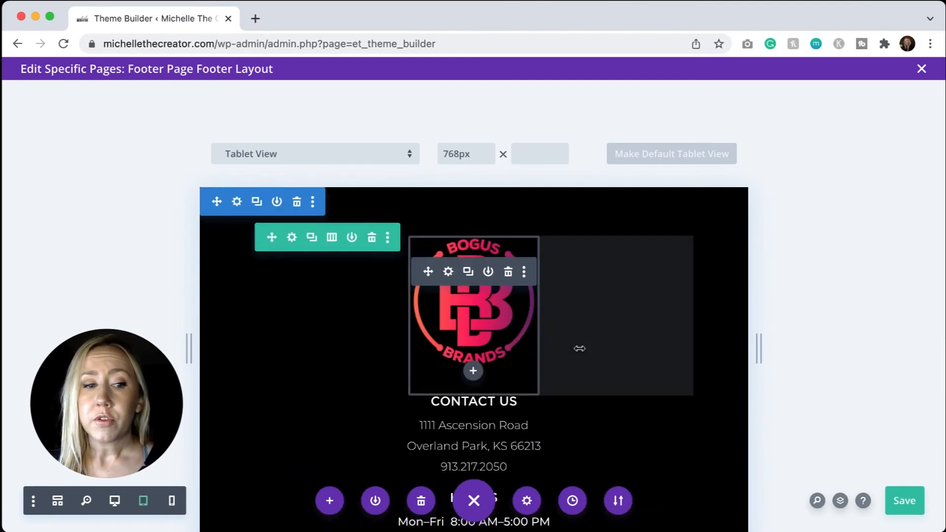
{"action": "left_click", "coordinate": [172, 501]}
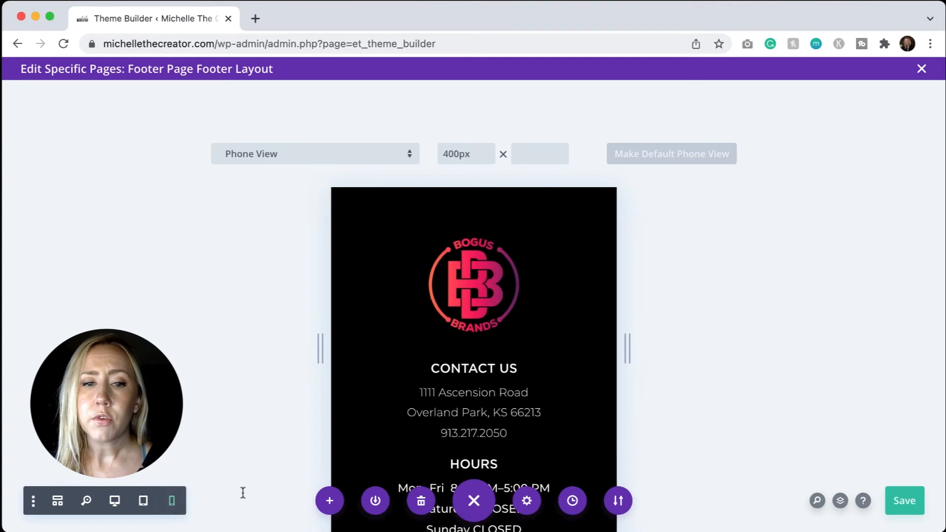
{"action": "scroll", "scroll_direction": "down", "scroll_amount": 3}
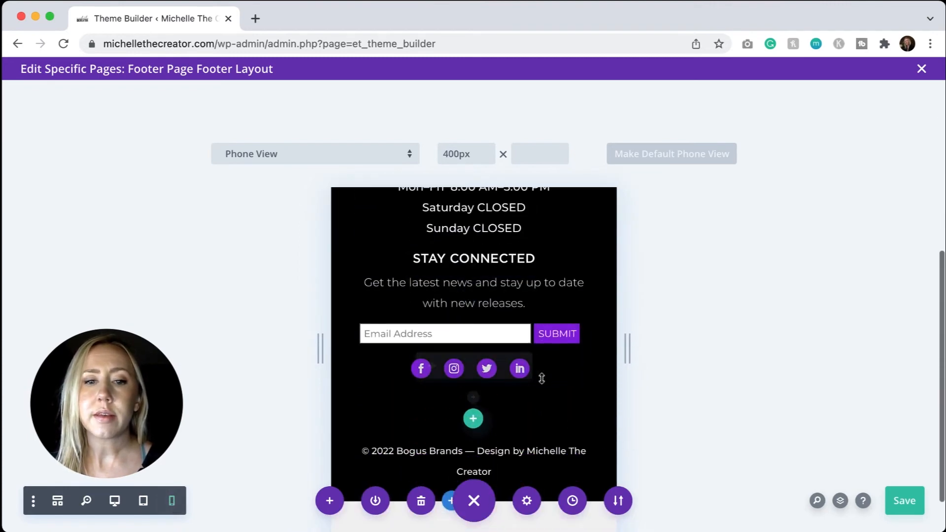
{"action": "scroll", "scroll_direction": "up", "scroll_amount": 3}
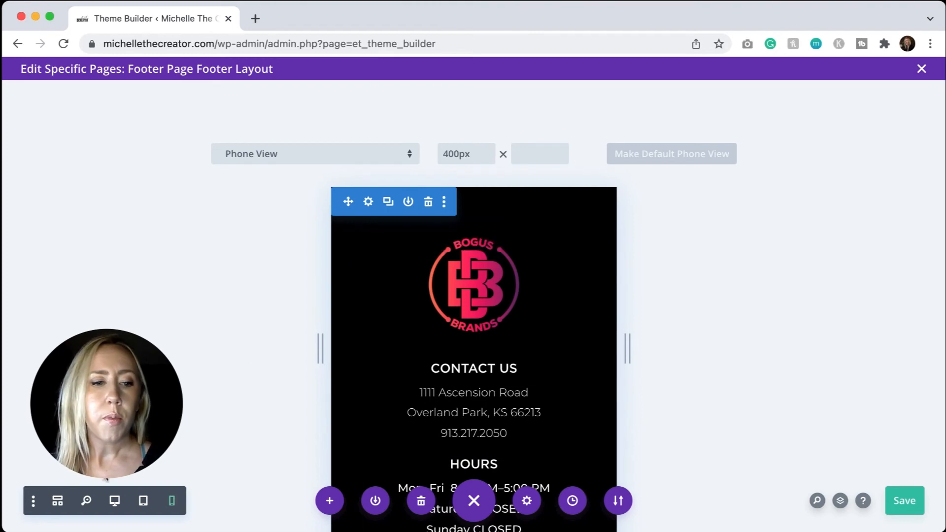
{"action": "left_click", "coordinate": [113, 501]}
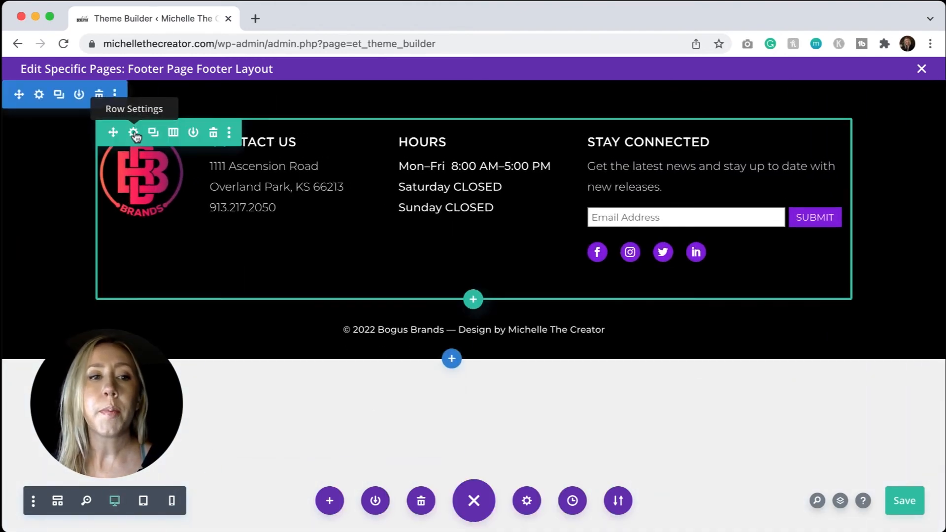
Step: Set the logo column's responsive Main Element CSS to width: 100% !important on tablet and phone
{"action": "left_click", "coordinate": [133, 132]}
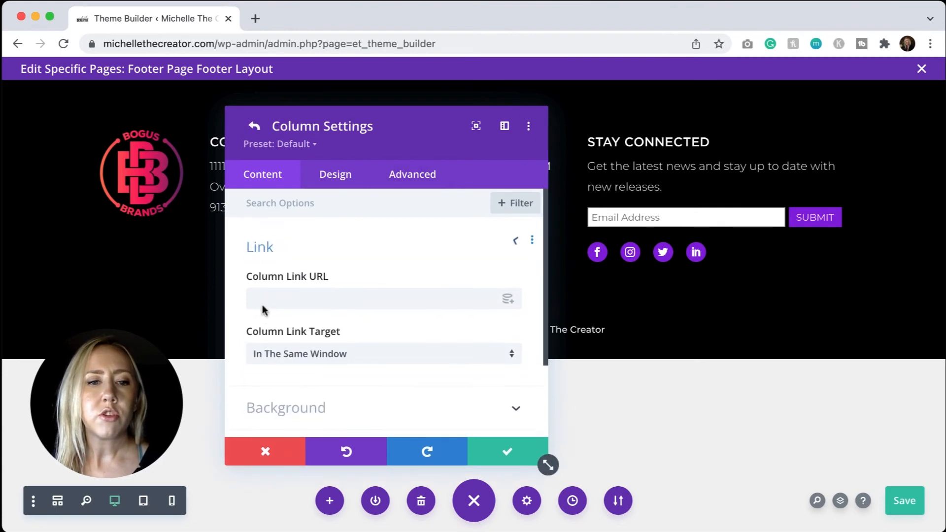
{"action": "left_click", "coordinate": [412, 174]}
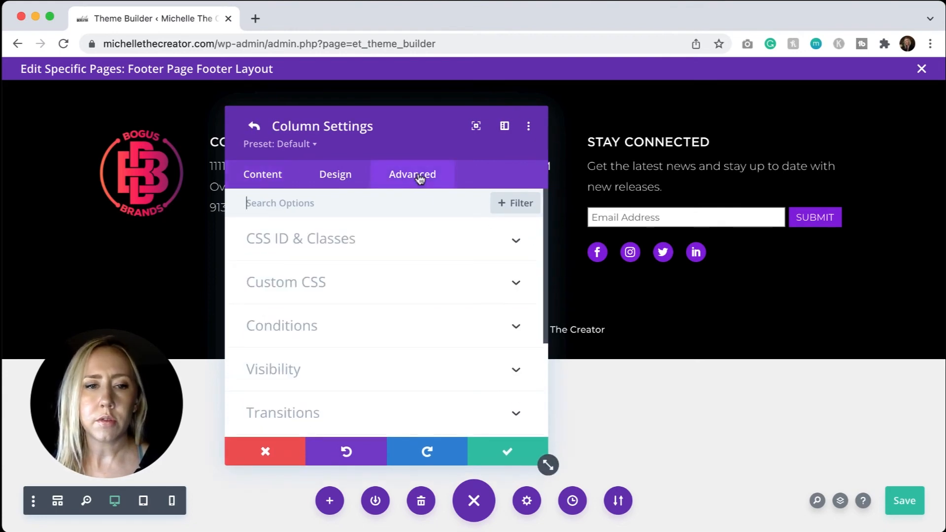
{"action": "mouse_move", "coordinate": [349, 284]}
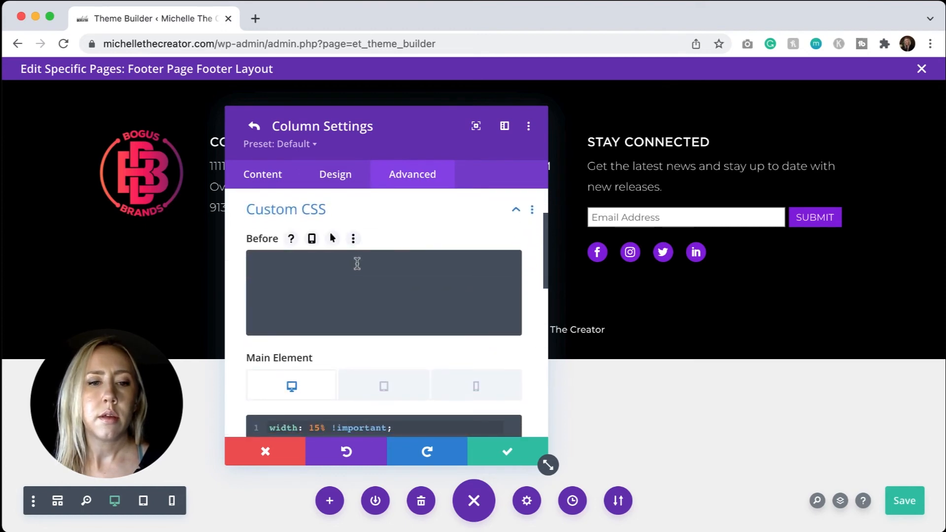
{"action": "scroll", "scroll_direction": "down", "scroll_amount": 3}
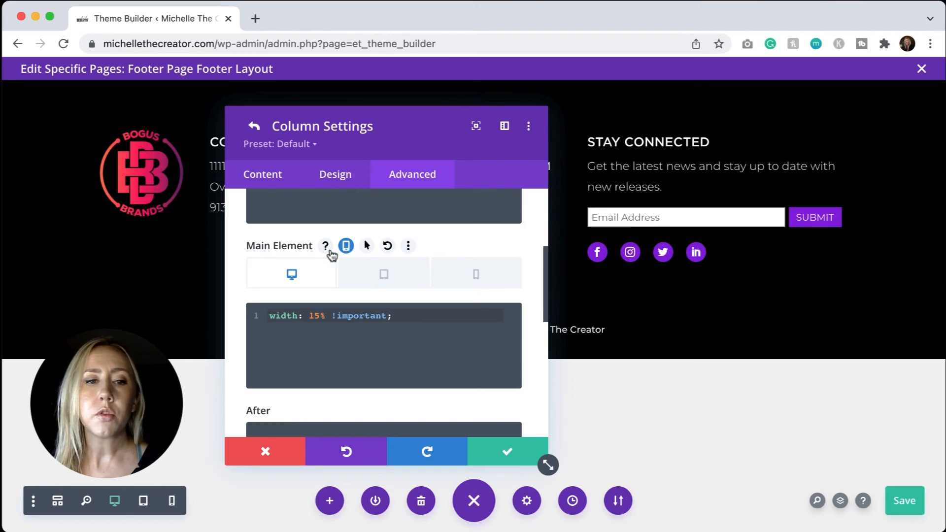
{"action": "mouse_move", "coordinate": [475, 274]}
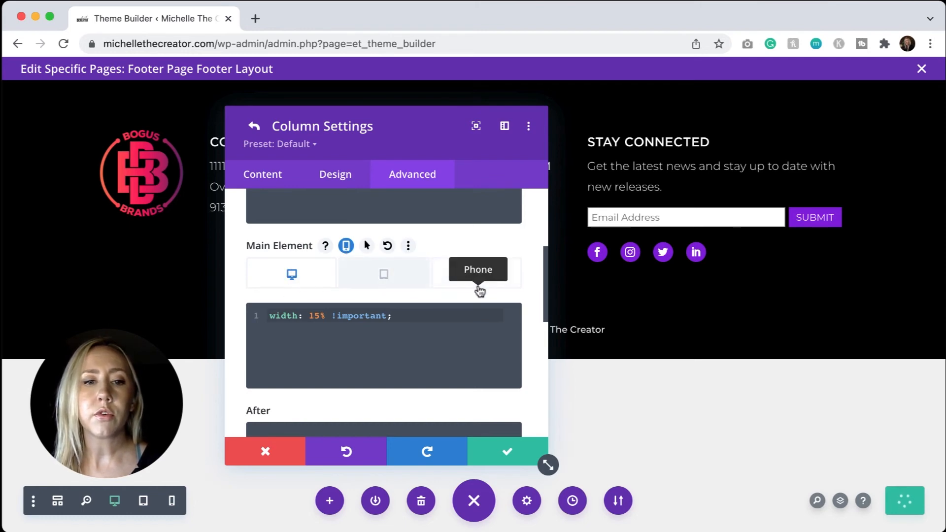
{"action": "mouse_move", "coordinate": [383, 274]}
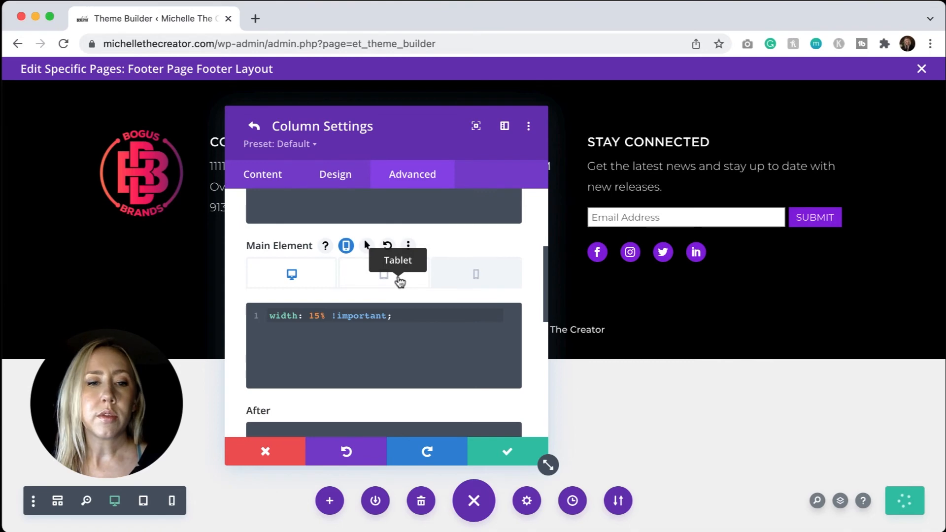
{"action": "left_click", "coordinate": [384, 273]}
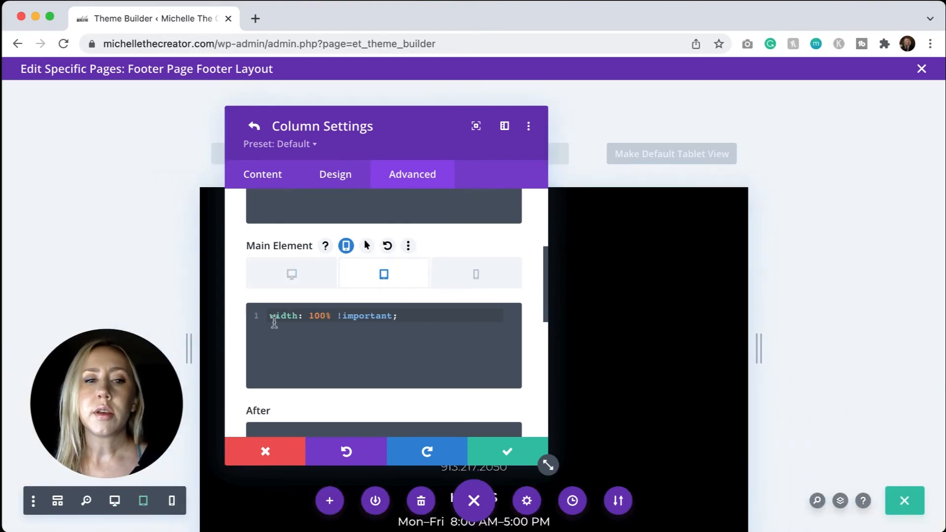
{"action": "mouse_move", "coordinate": [476, 274]}
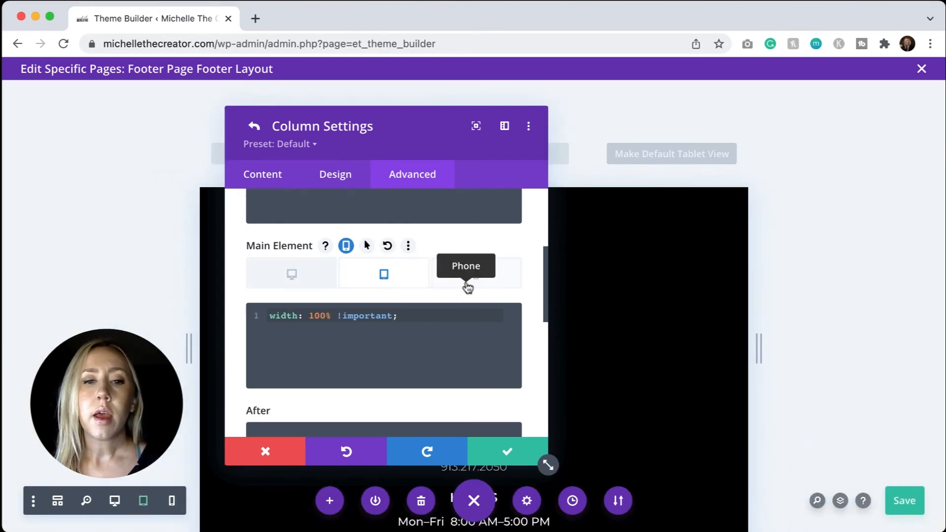
{"action": "left_click", "coordinate": [476, 273]}
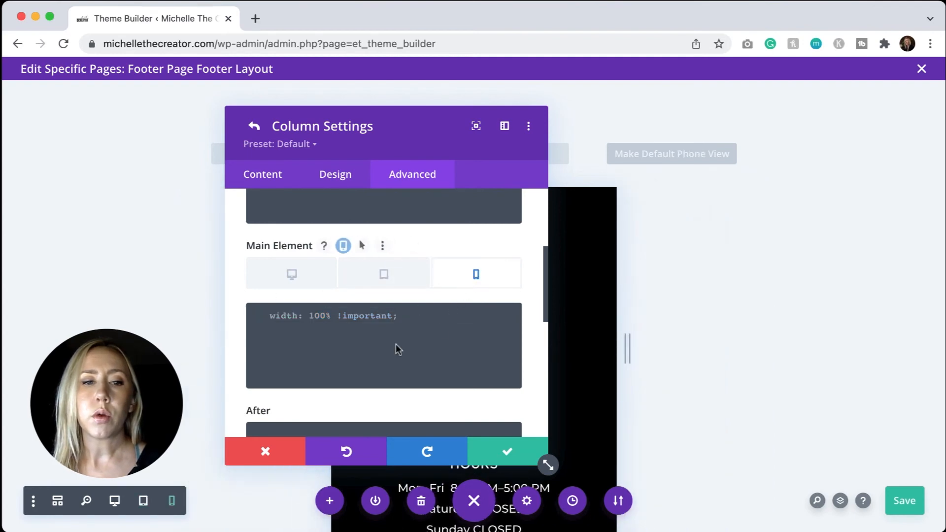
{"action": "mouse_move", "coordinate": [526, 465]}
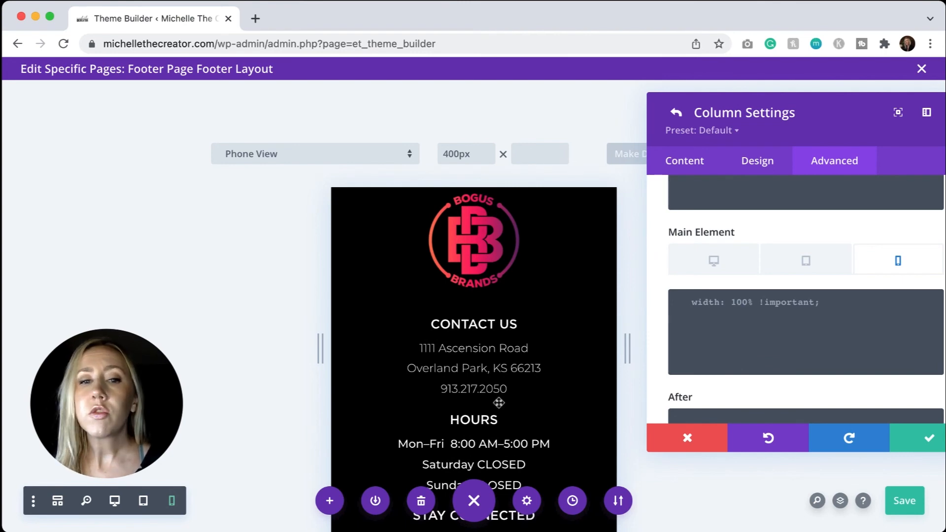
{"action": "scroll", "scroll_direction": "down", "scroll_amount": 3}
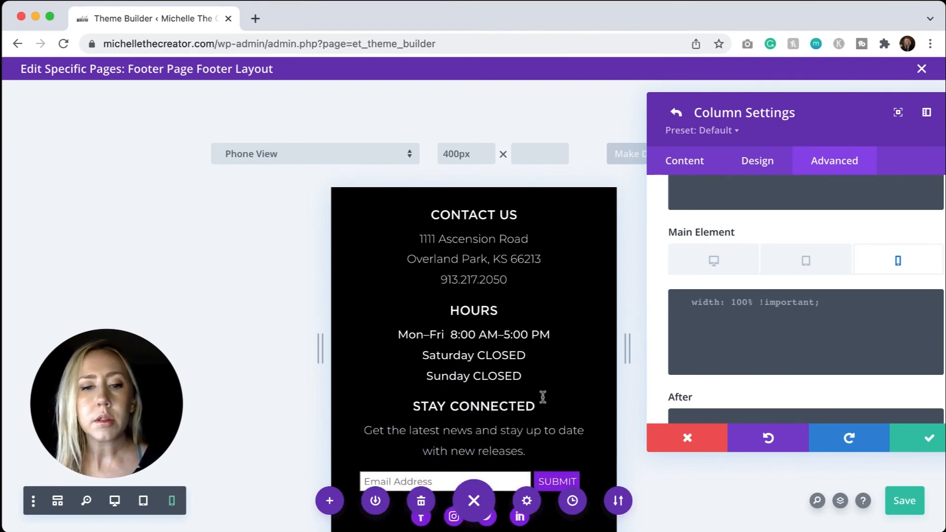
Step: Give the Contact Us and Hours text modules 30px bottom padding and save
{"action": "left_click", "coordinate": [685, 438]}
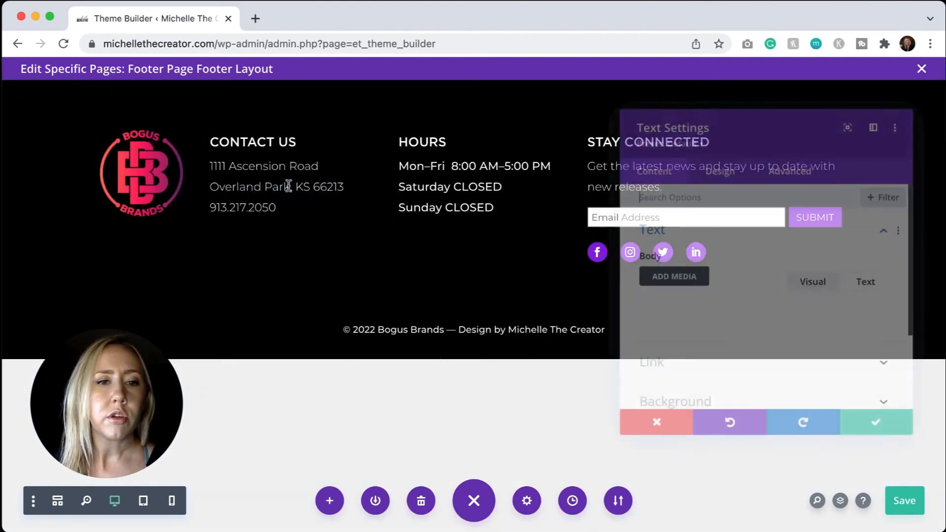
{"action": "left_click", "coordinate": [714, 161]}
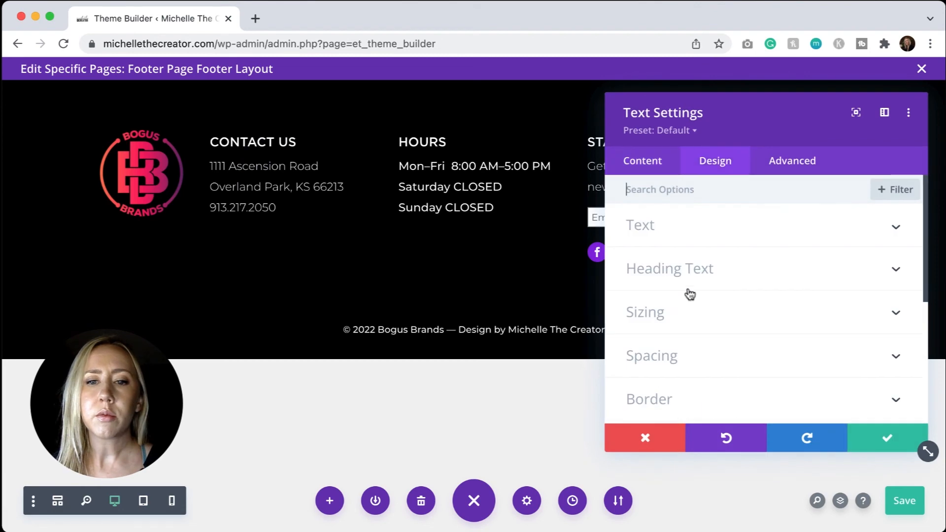
{"action": "left_click", "coordinate": [652, 355]}
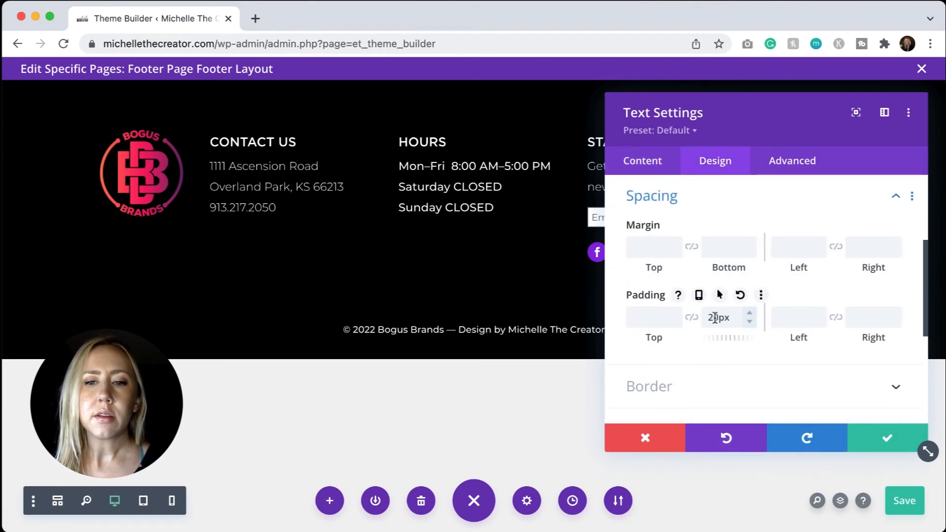
{"action": "type", "text": "30px"}
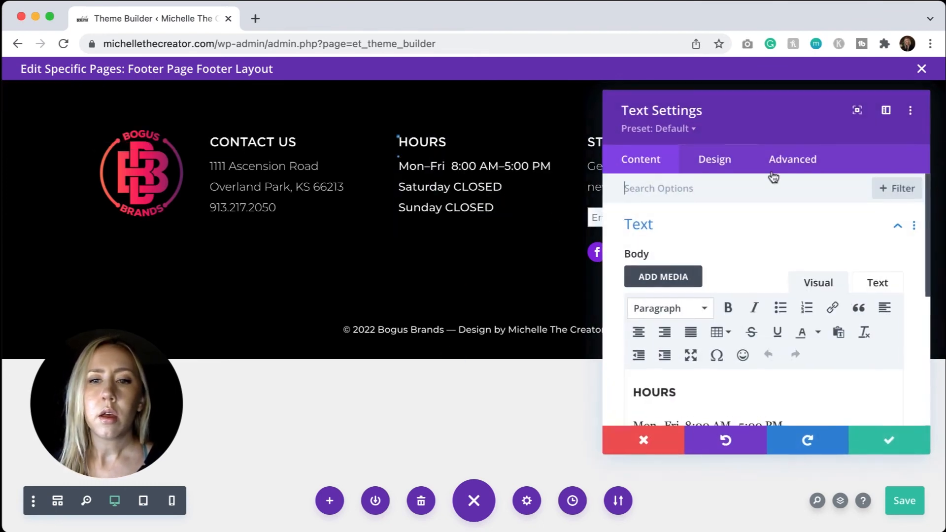
{"action": "left_click", "coordinate": [714, 159]}
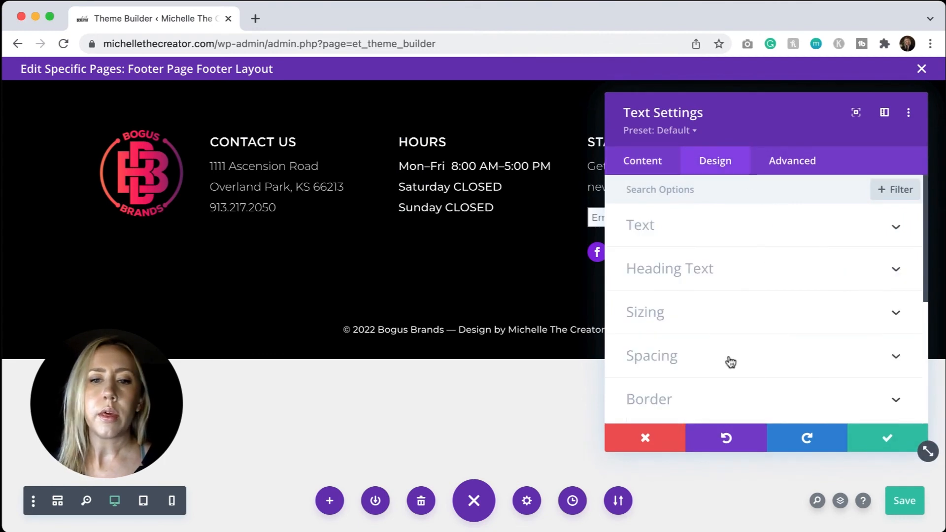
{"action": "left_click", "coordinate": [651, 355]}
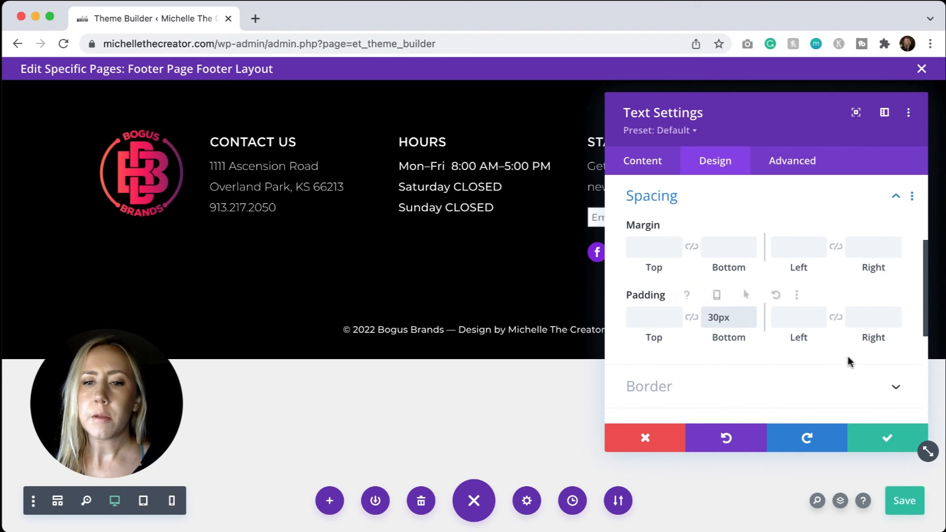
{"action": "left_click", "coordinate": [885, 437]}
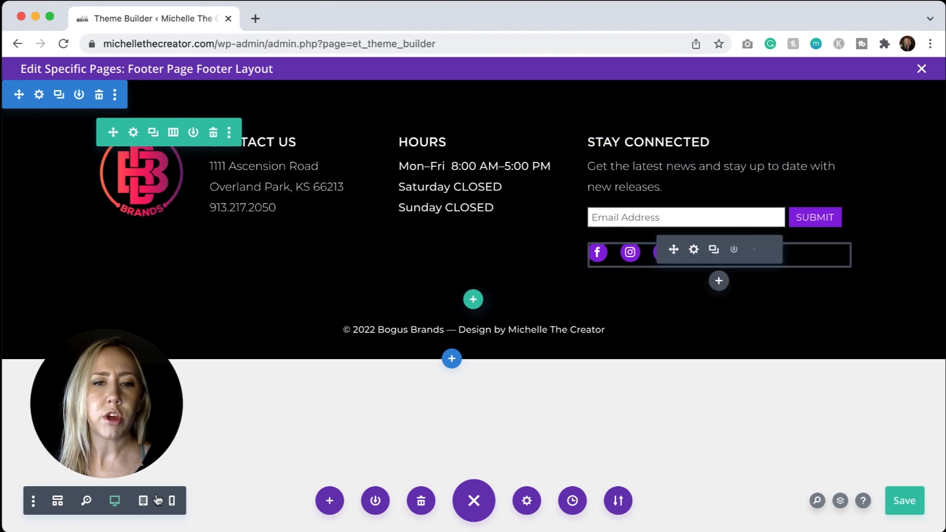
{"action": "left_click", "coordinate": [143, 501]}
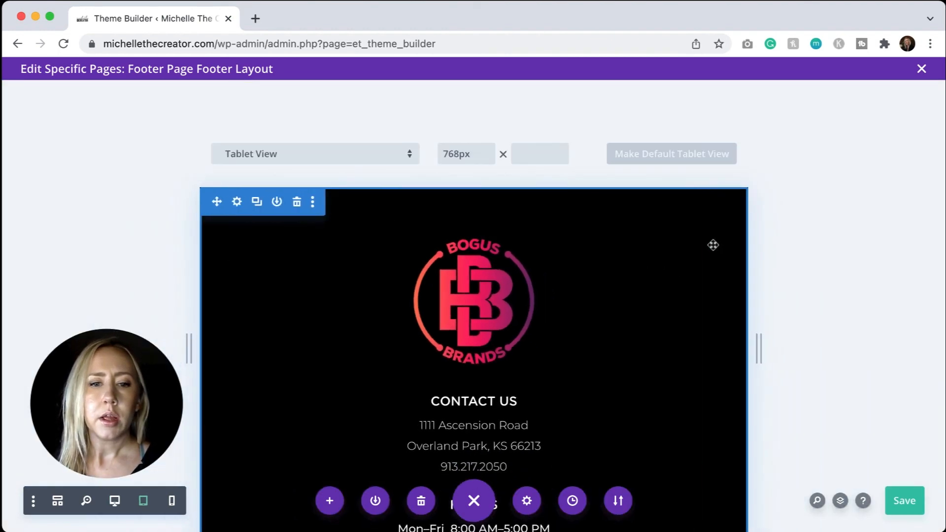
{"action": "scroll", "scroll_direction": "down", "scroll_amount": 3}
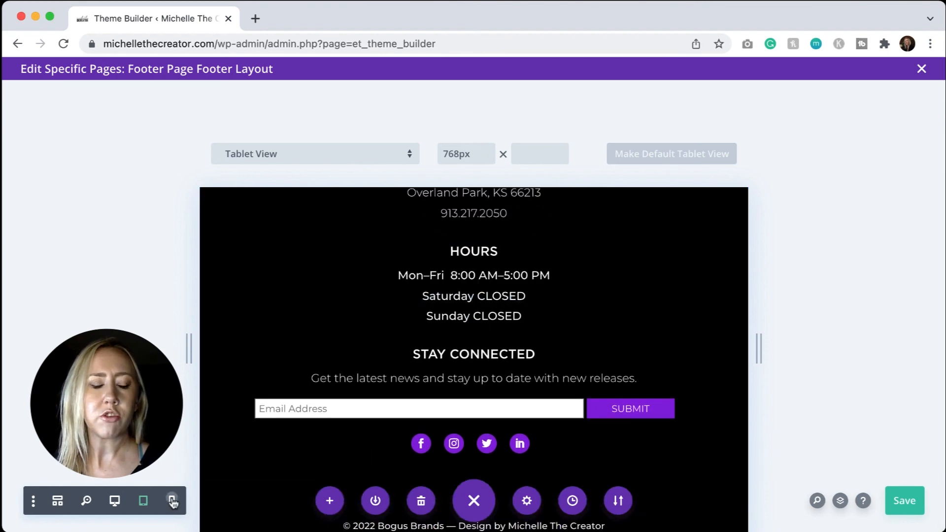
{"action": "left_click", "coordinate": [171, 501]}
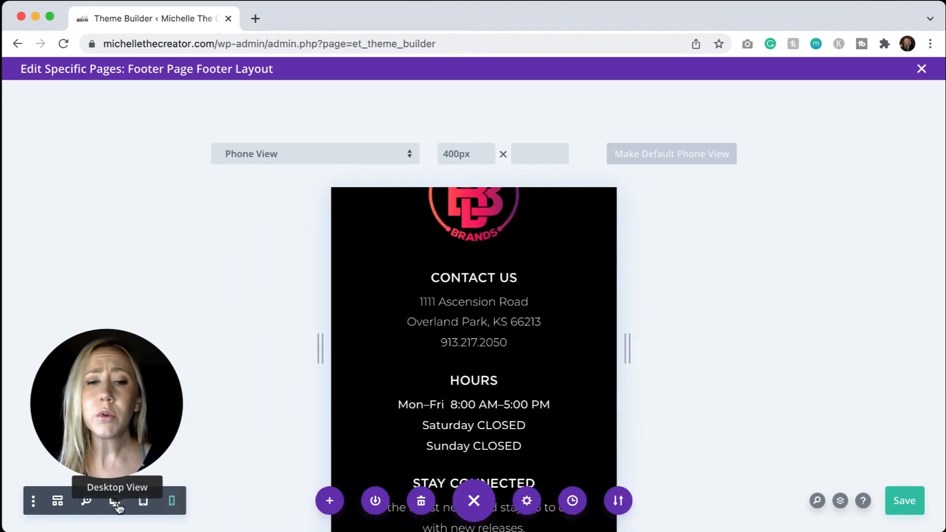
{"action": "left_click", "coordinate": [114, 501]}
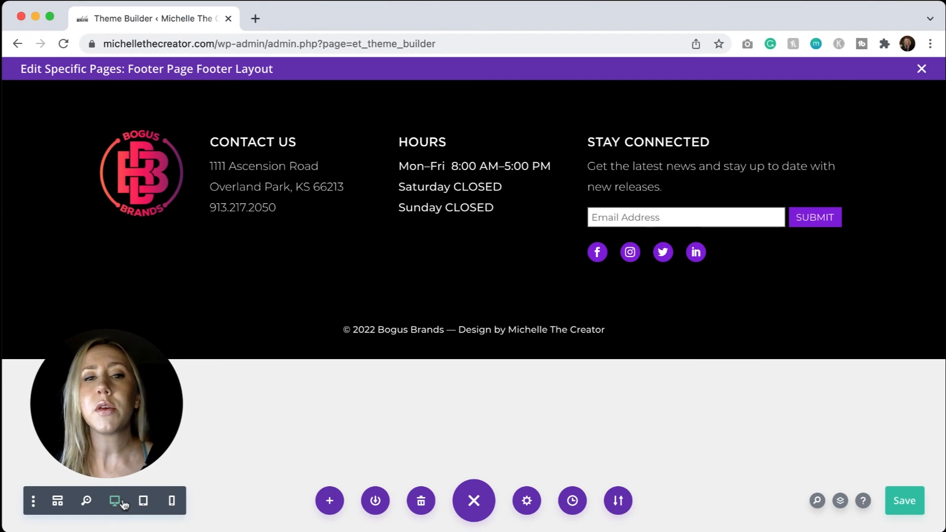
{"action": "mouse_move", "coordinate": [114, 500]}
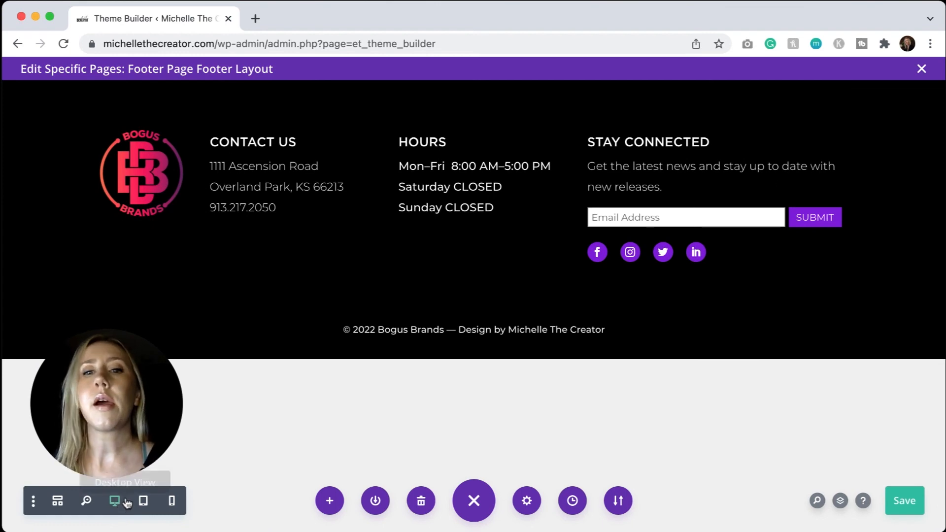